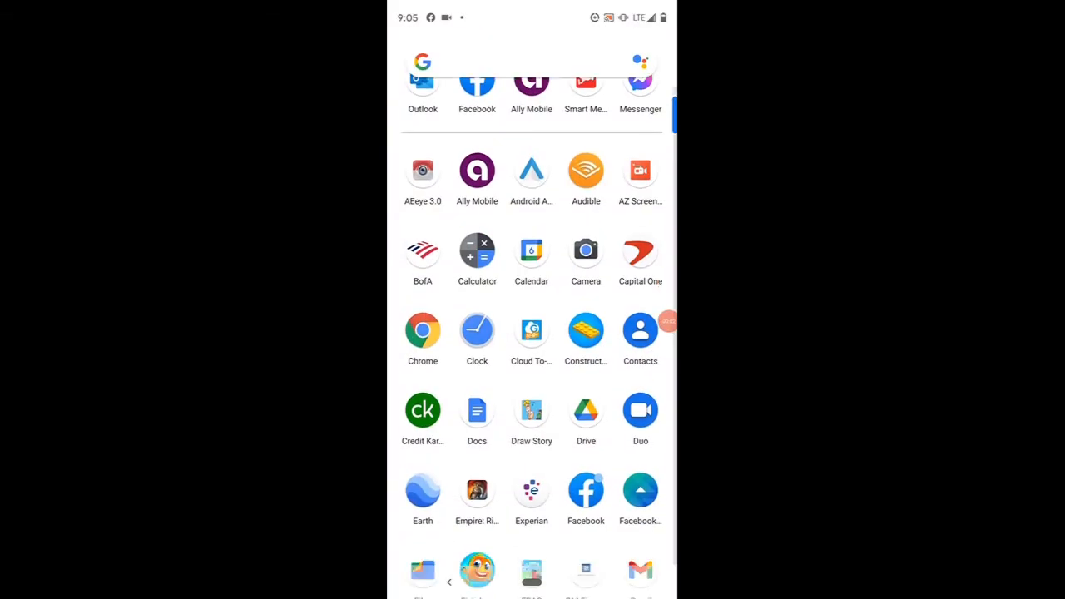
Step: Search the Play Store for 'nighthawk' and open the NETGEAR Nighthawk – WiFi Router App listing
scroll("down", 3)
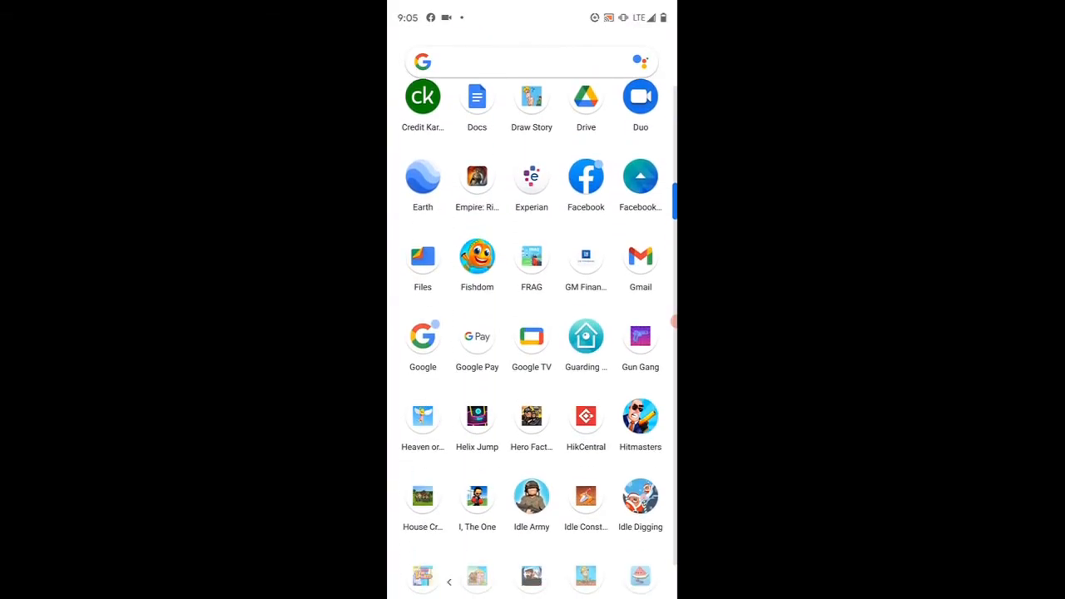
scroll("down", 3)
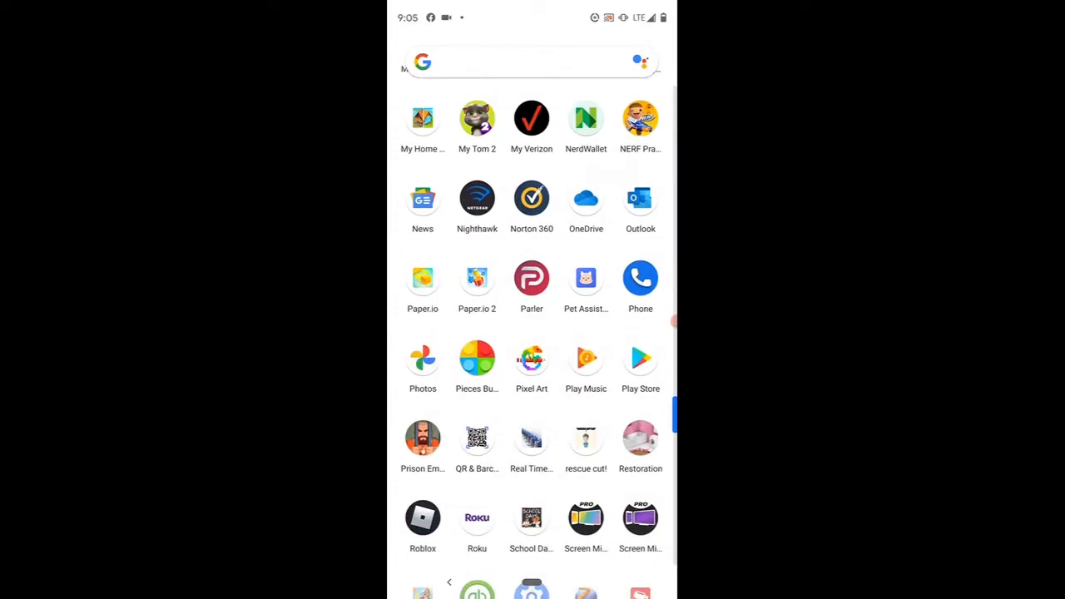
left_click(640, 361)
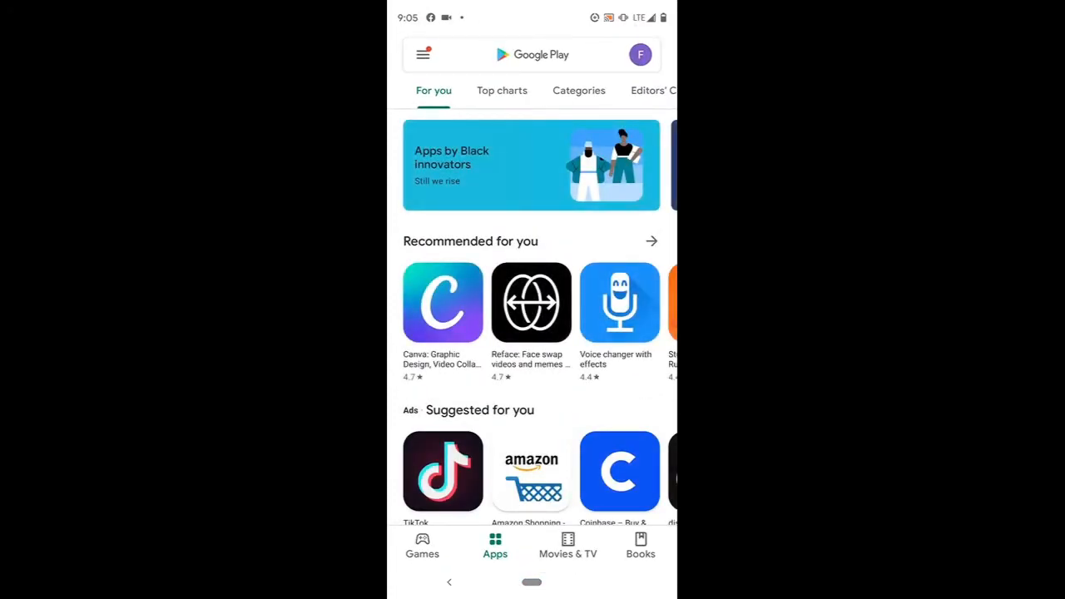
left_click(533, 54)
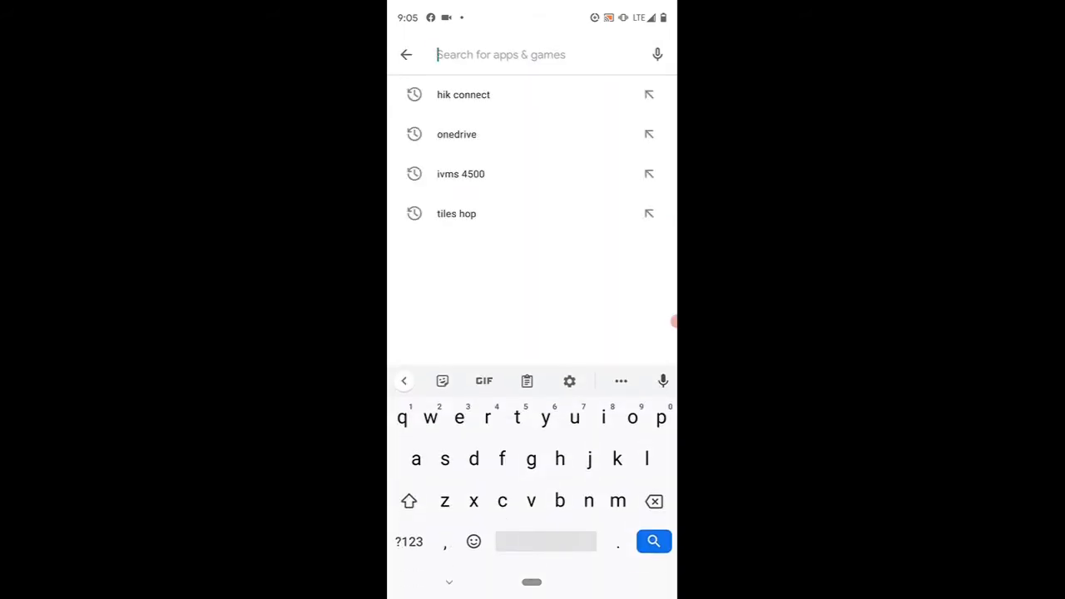
type("ni")
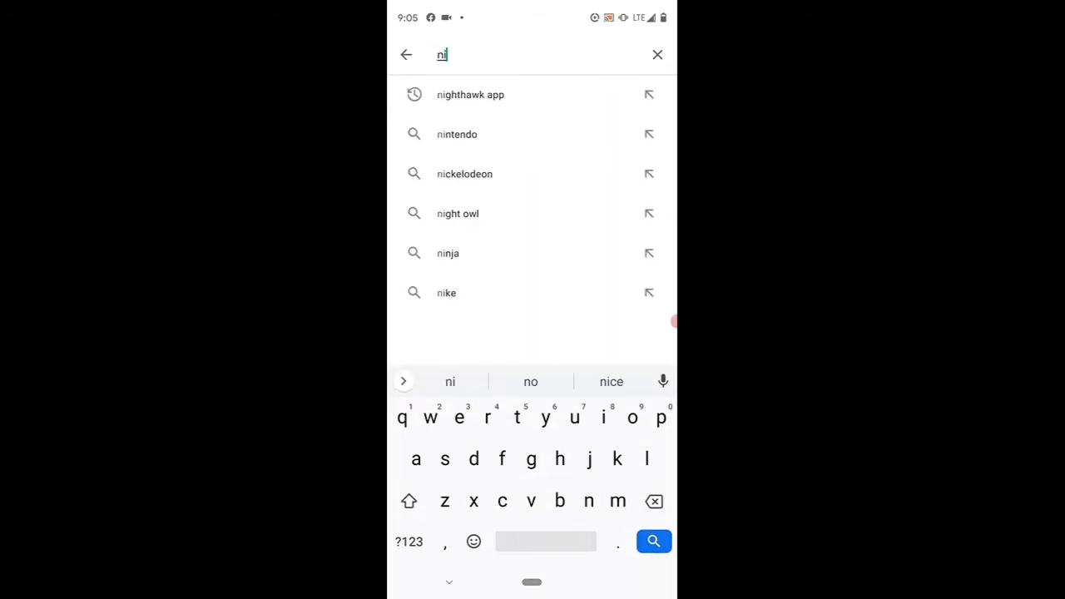
type("ght")
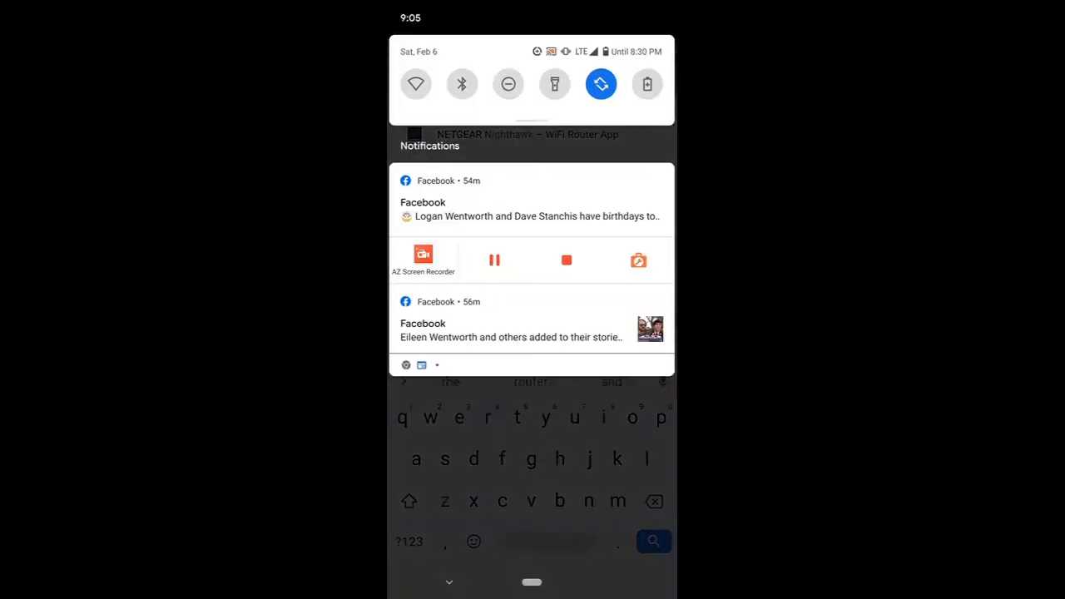
left_click(526, 134)
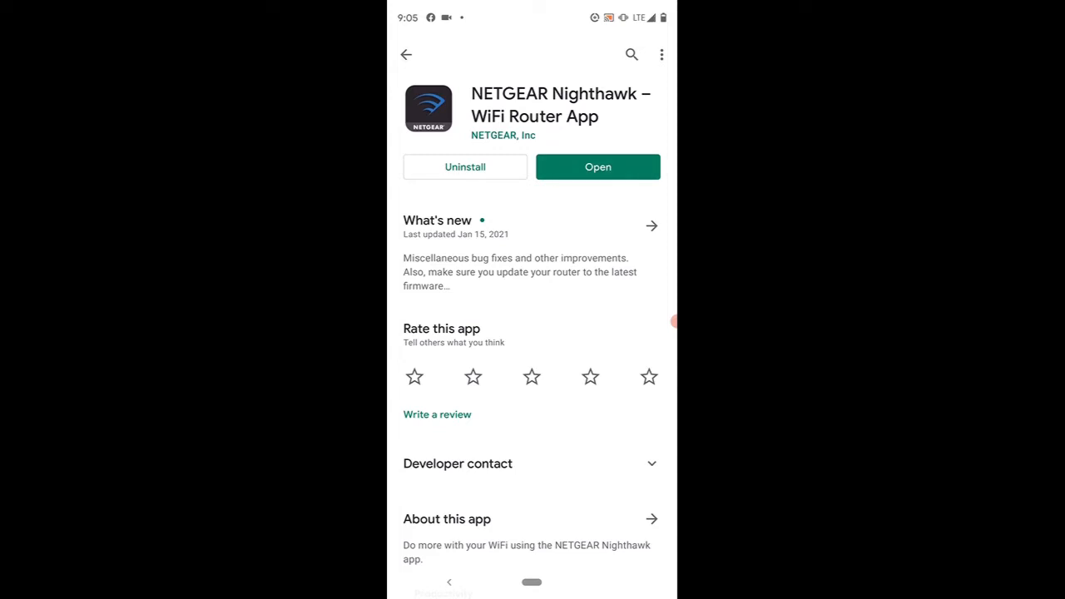
Step: Launch Nighthawk, start a New System Setup for a WiFi Router, and scan its QR code
left_click(598, 167)
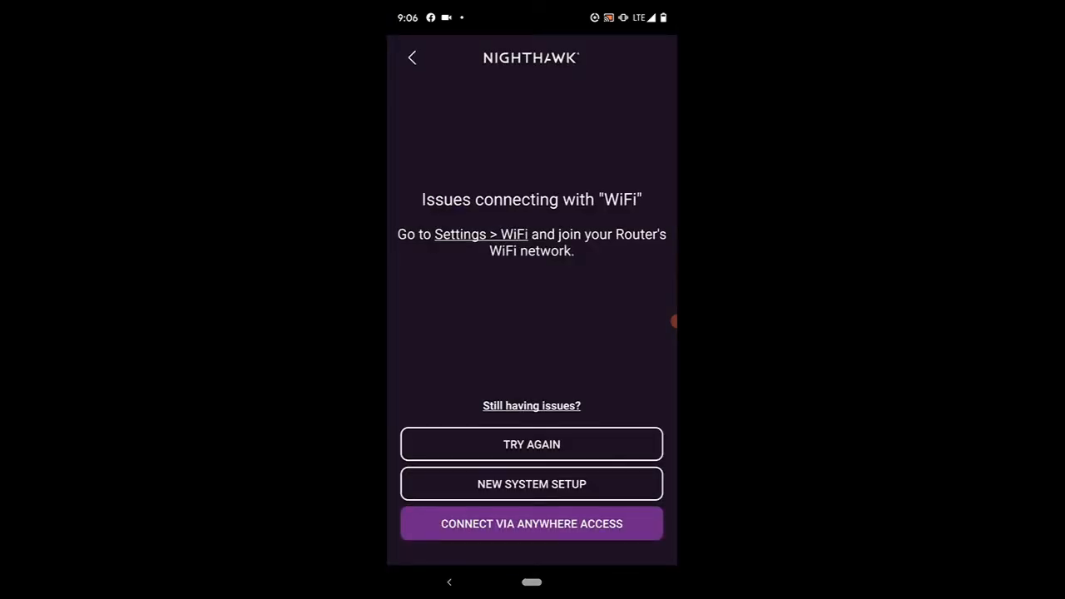
left_click(532, 484)
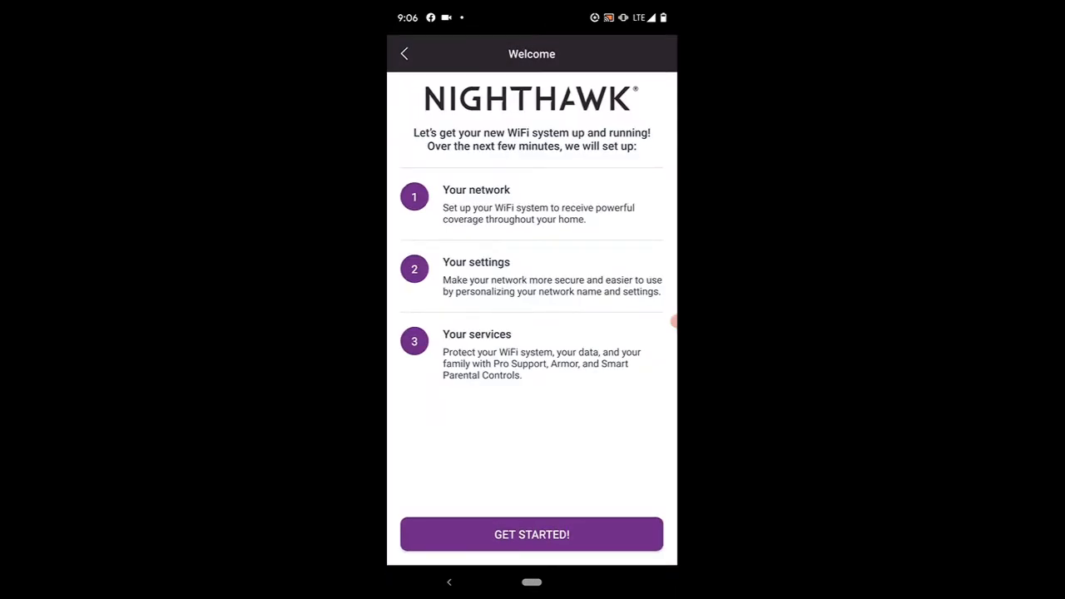
left_click(532, 534)
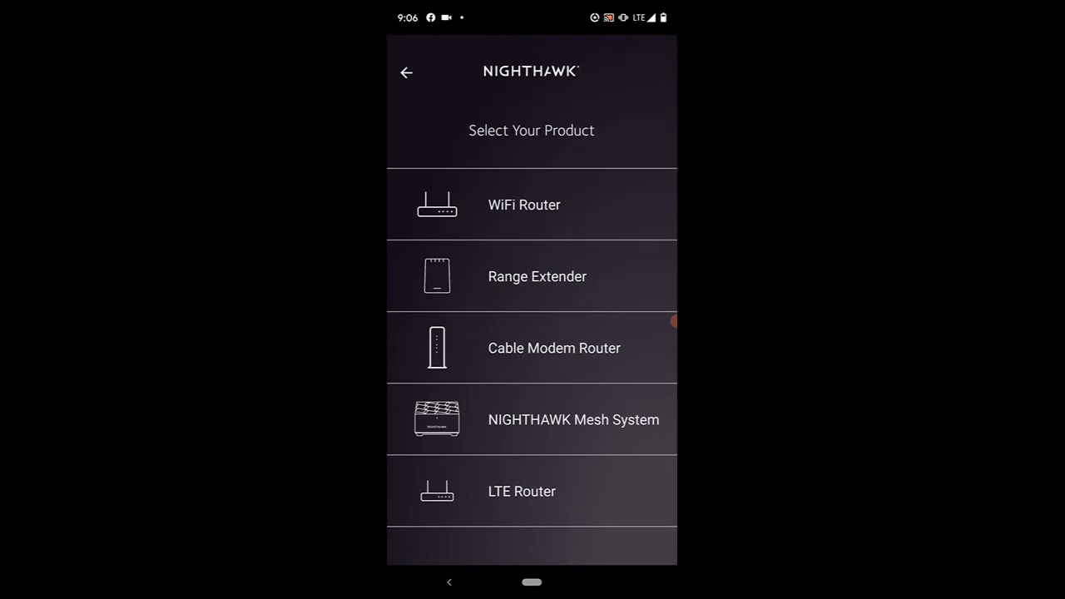
left_click(532, 205)
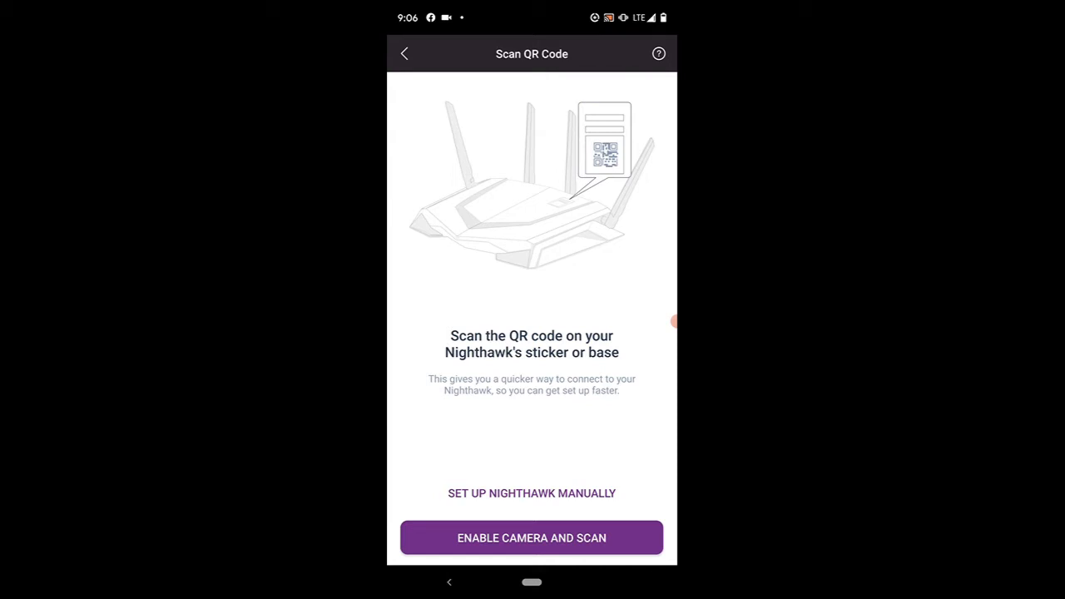
left_click(531, 538)
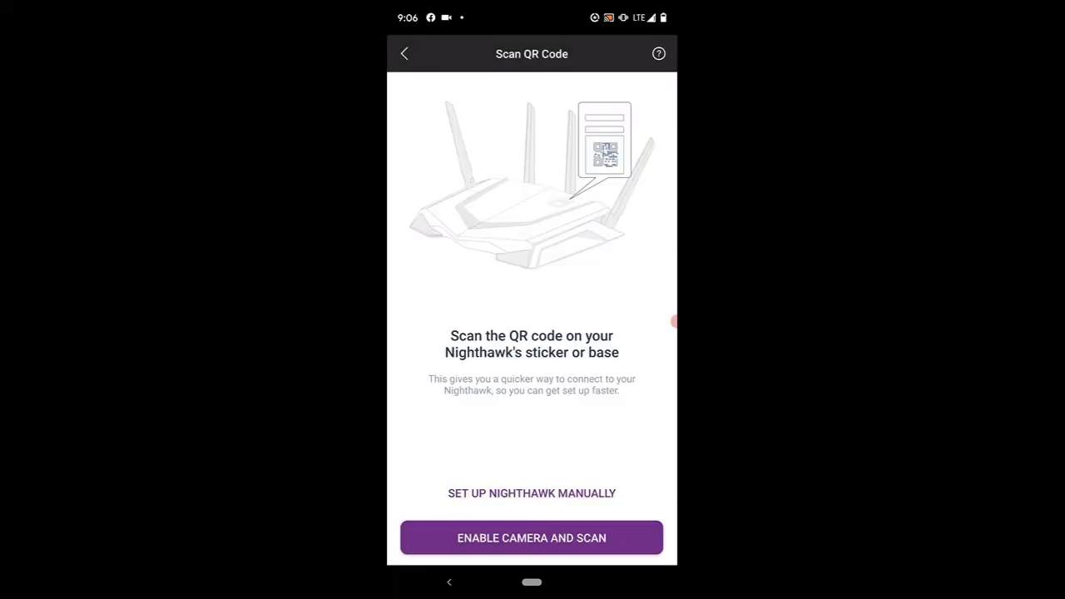
left_click(532, 538)
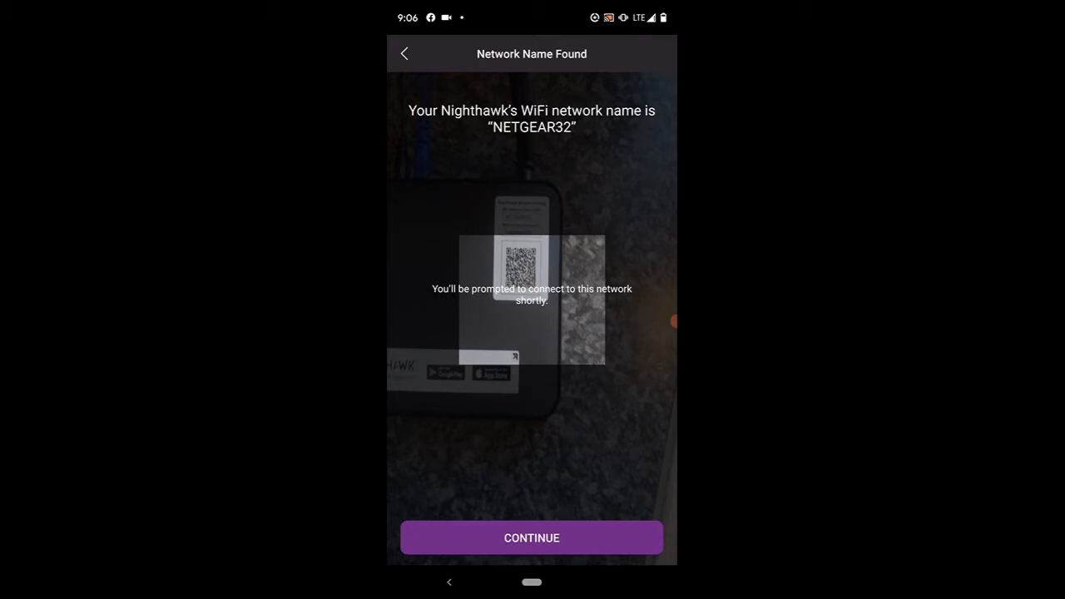
Step: Accept the found NETGEAR32 network name and step through Restart Modem steps 1–3
left_click(532, 538)
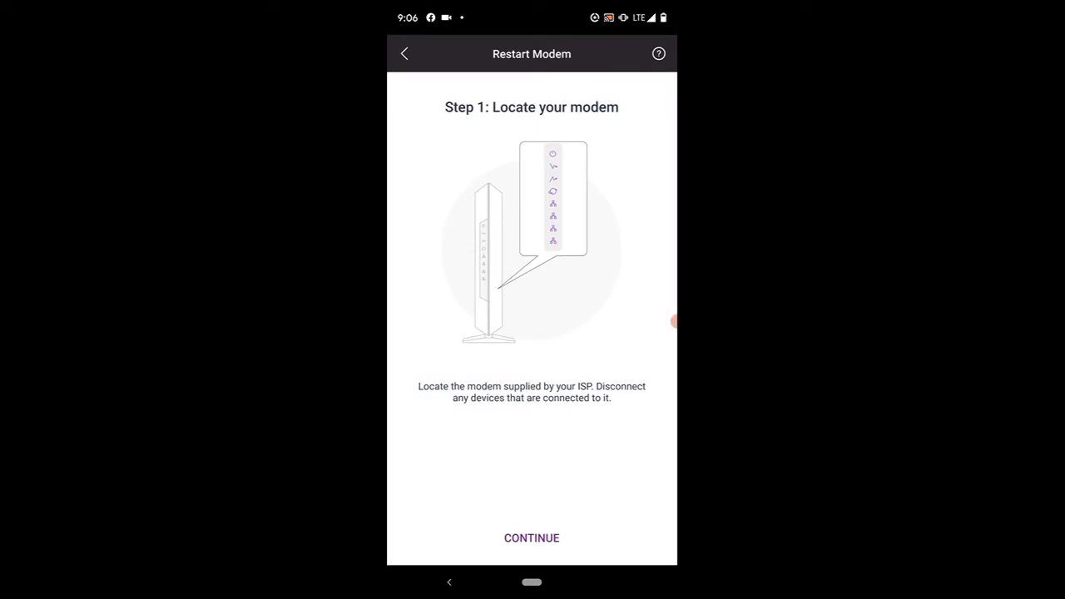
left_click(532, 538)
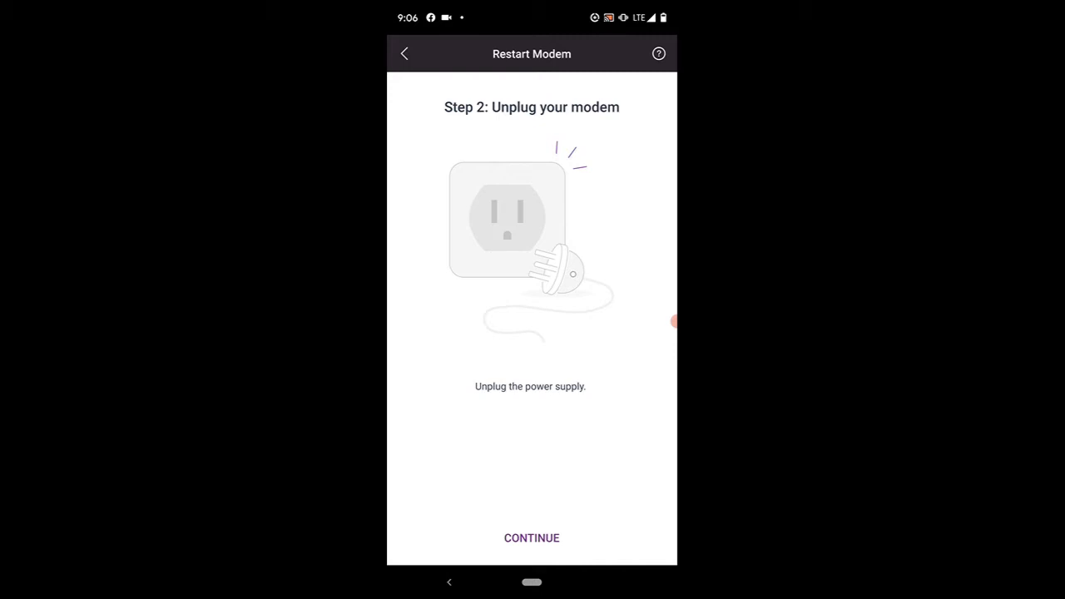
left_click(532, 538)
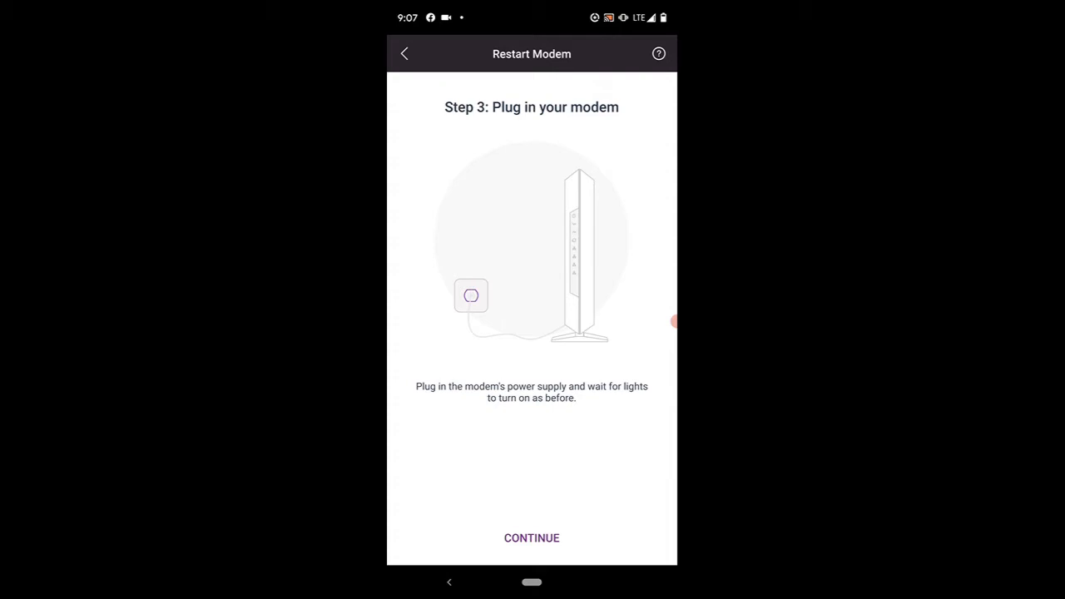
left_click(532, 537)
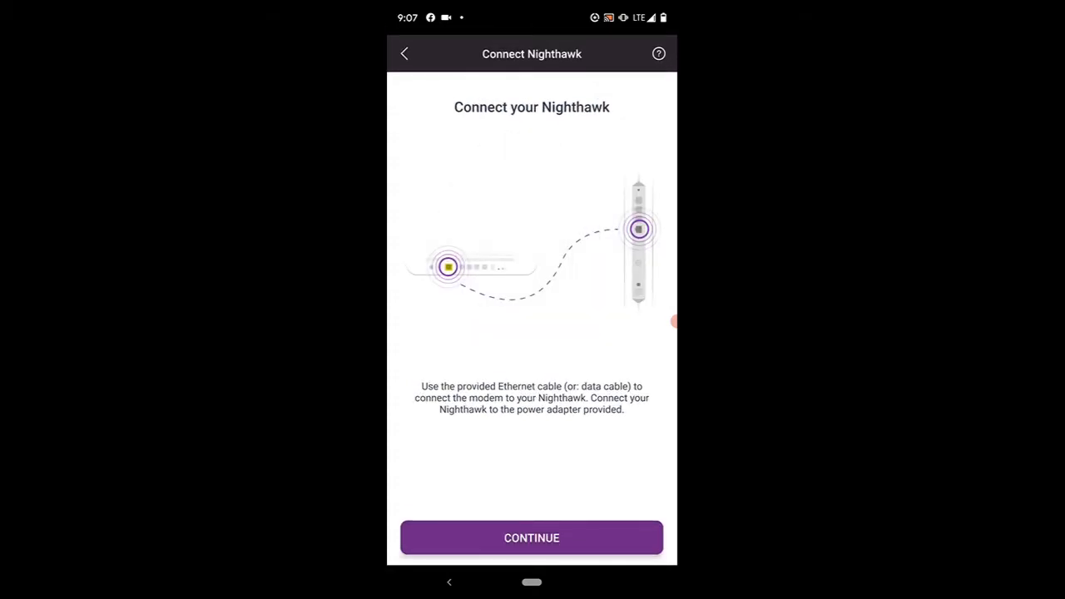
Step: Confirm on the Connect your Nighthawk screen that the router is cabled and powered
left_click(532, 537)
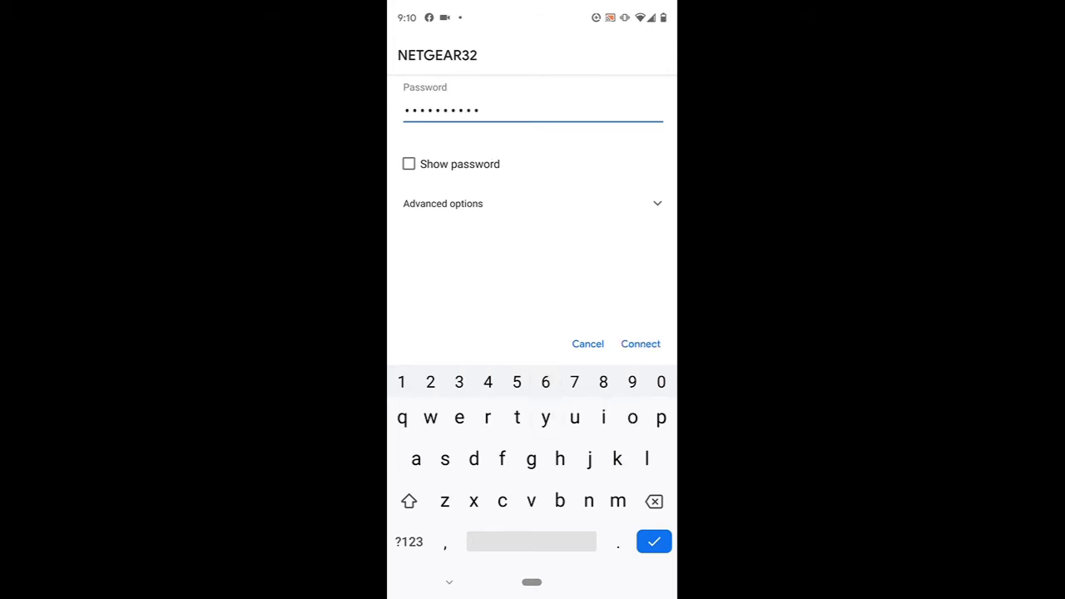
Step: Connect to NETGEAR32 from the password dialog to reach its sign-in page
left_click(546, 382)
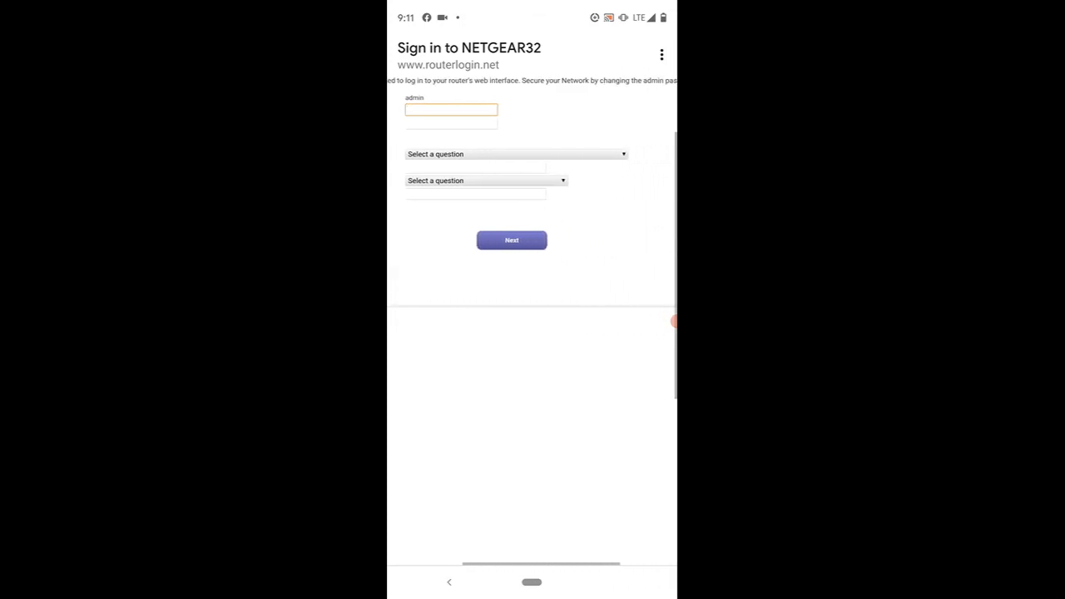
Step: Type and confirm the new admin password, then pick the oldest sister's first name question
scroll("left", 3)
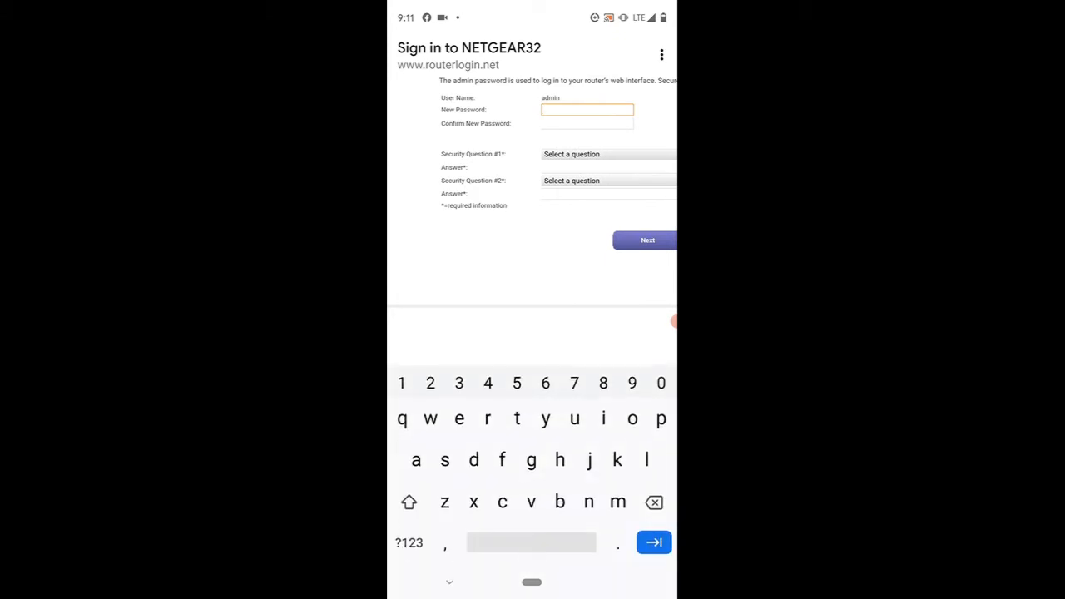
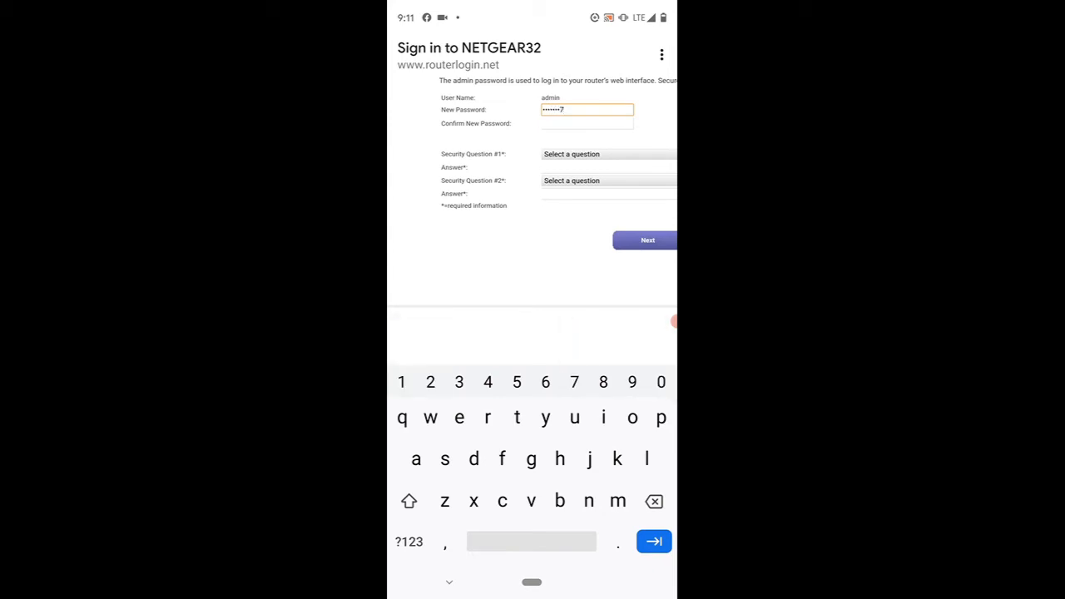
left_click(587, 124)
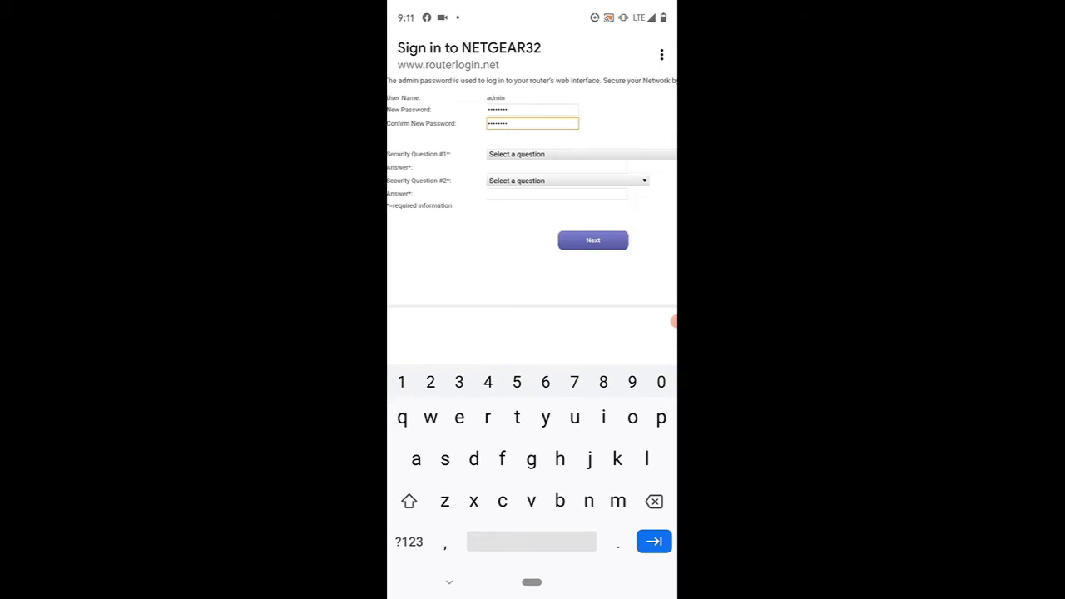
left_click(556, 154)
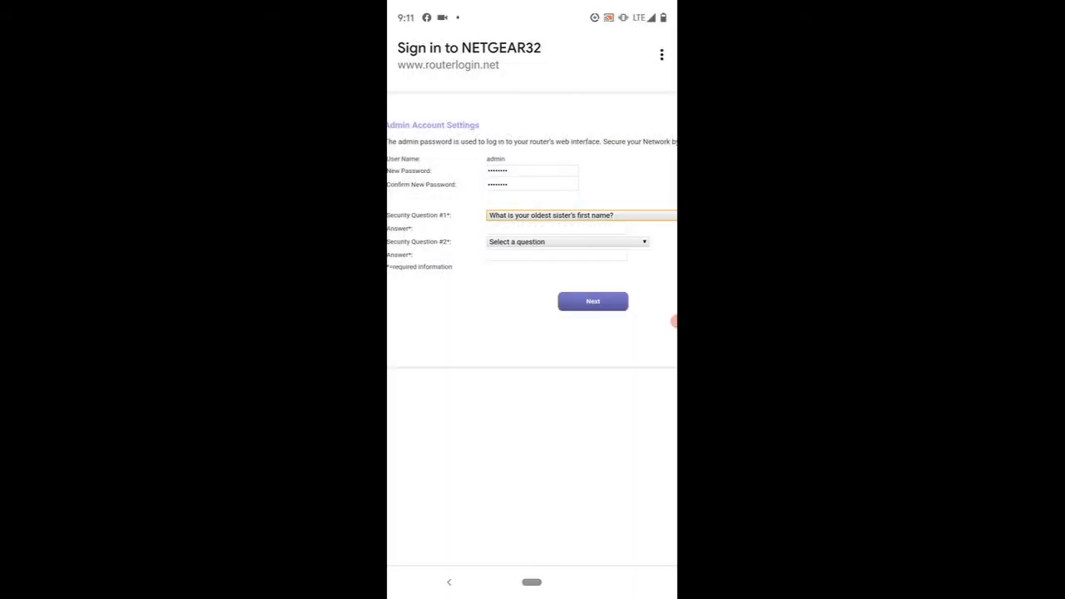
left_click(556, 228)
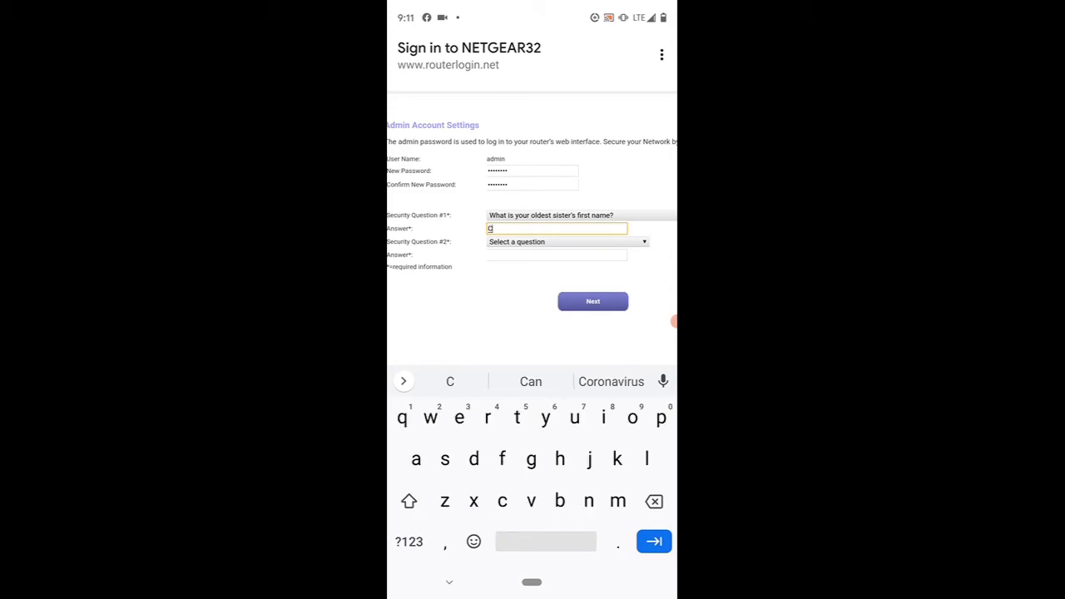
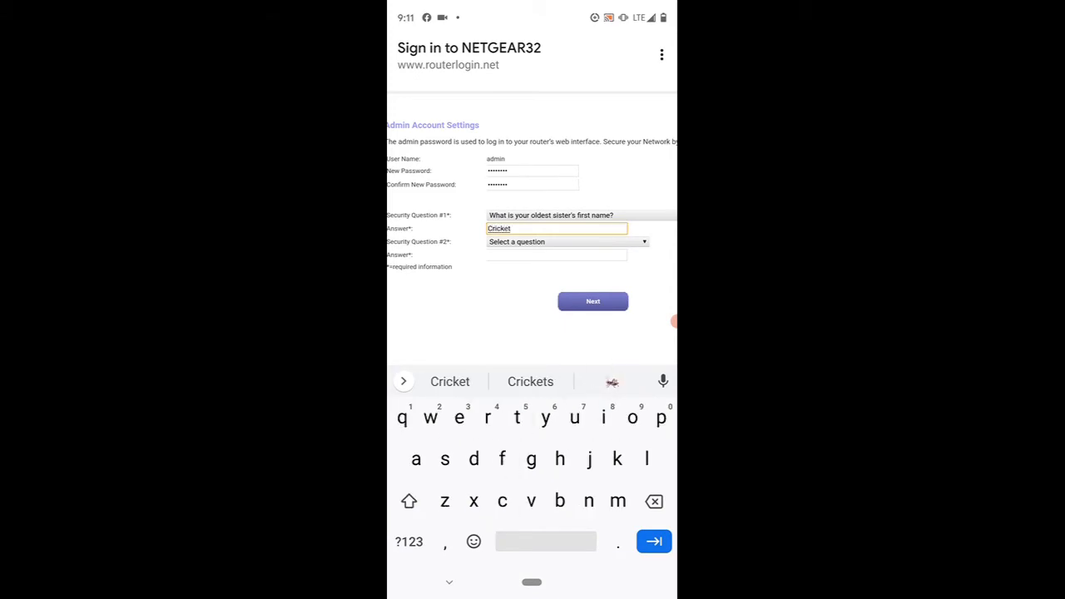
left_click(566, 242)
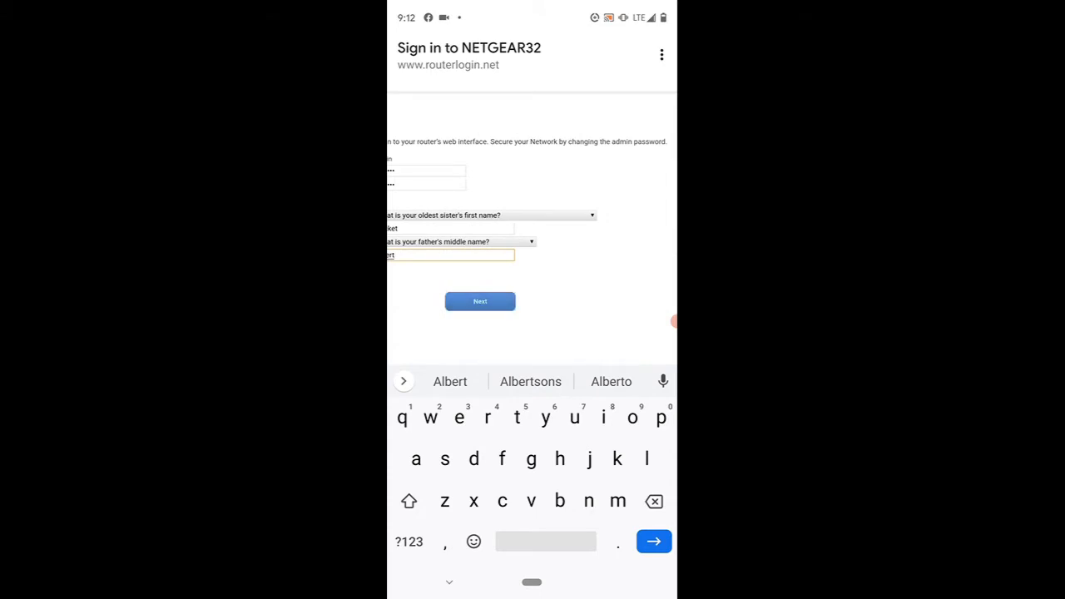
left_click(479, 302)
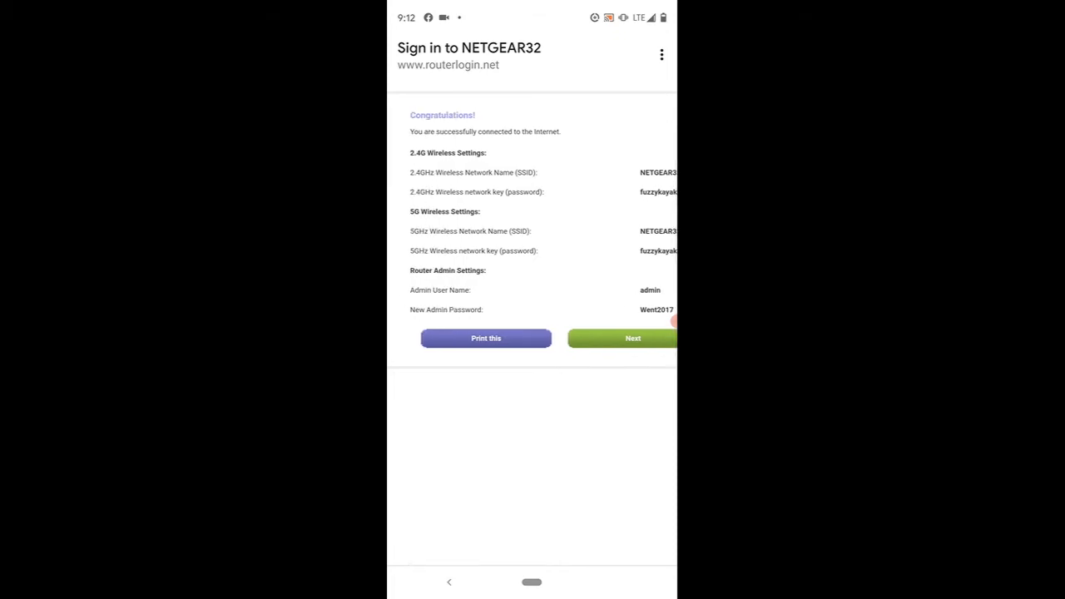
Step: Review the NETGEAR32 and NETGEAR32-5G SSIDs and keys, then continue with Next
scroll("right", 3)
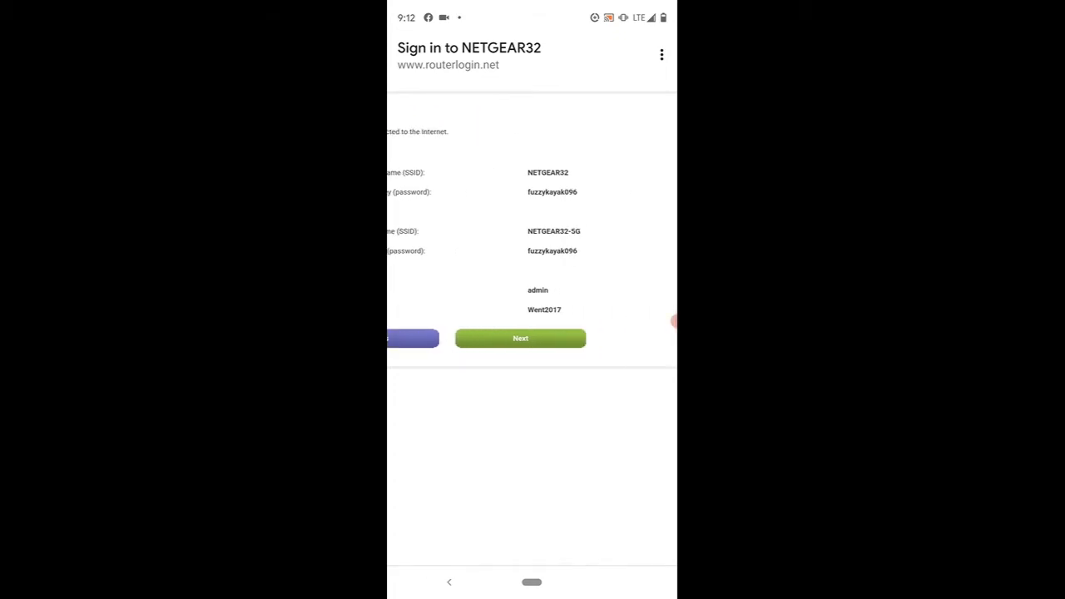
left_click(520, 338)
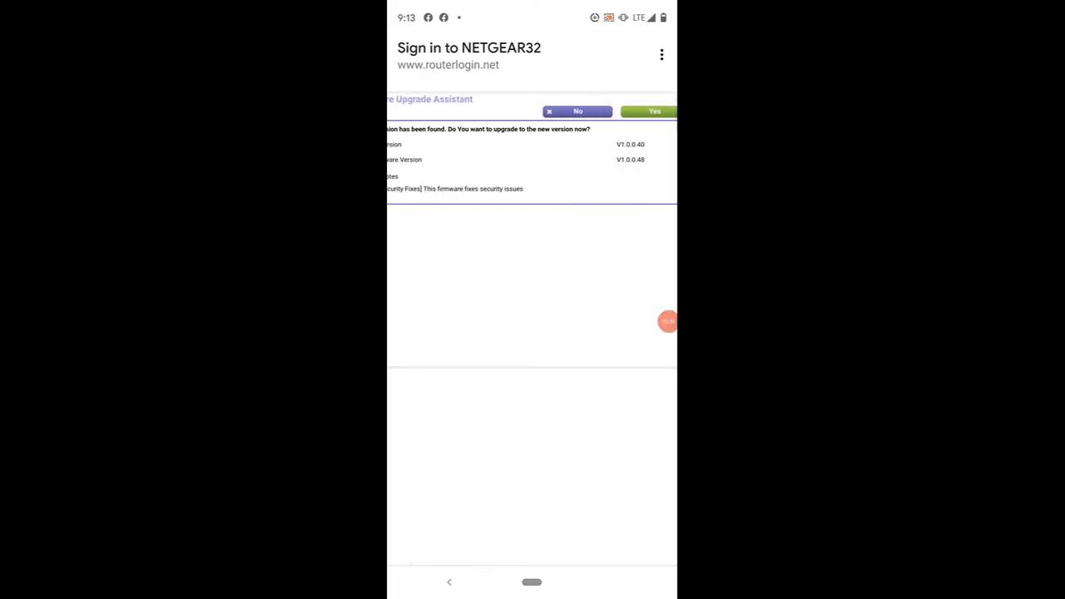
Step: Accept the firmware upgrade from V1.0.0.40 to V1.0.0.48 in the Upgrade Assistant
scroll("up", 3)
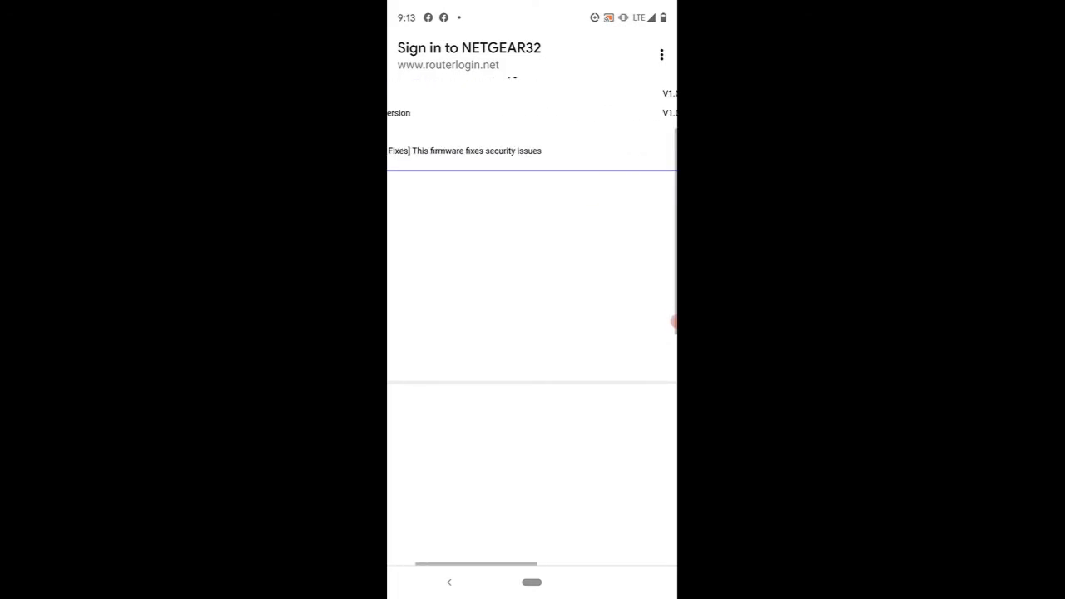
scroll("up", 3)
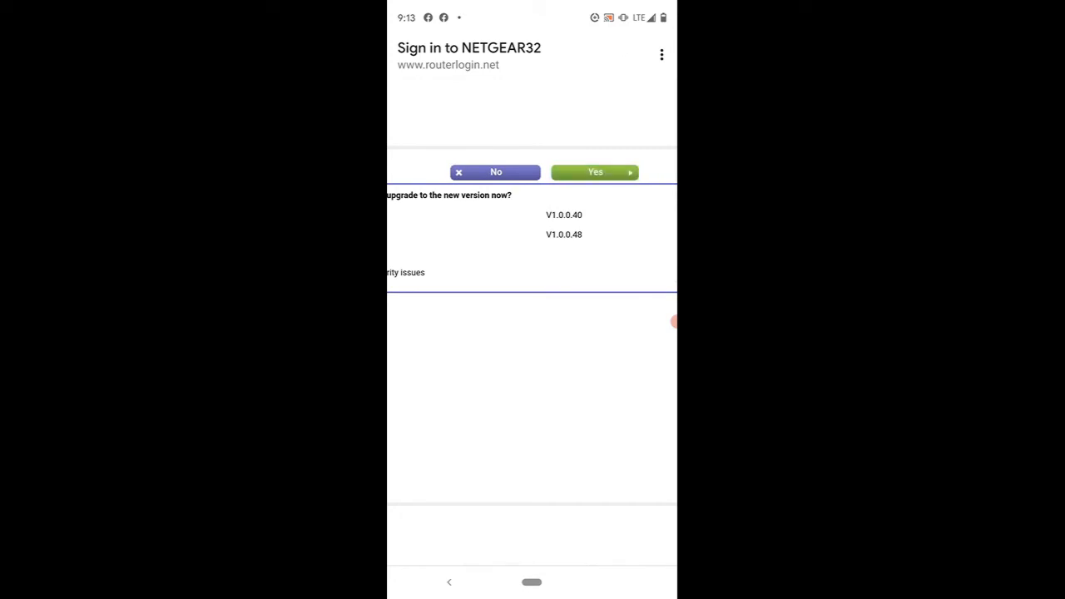
left_click(594, 172)
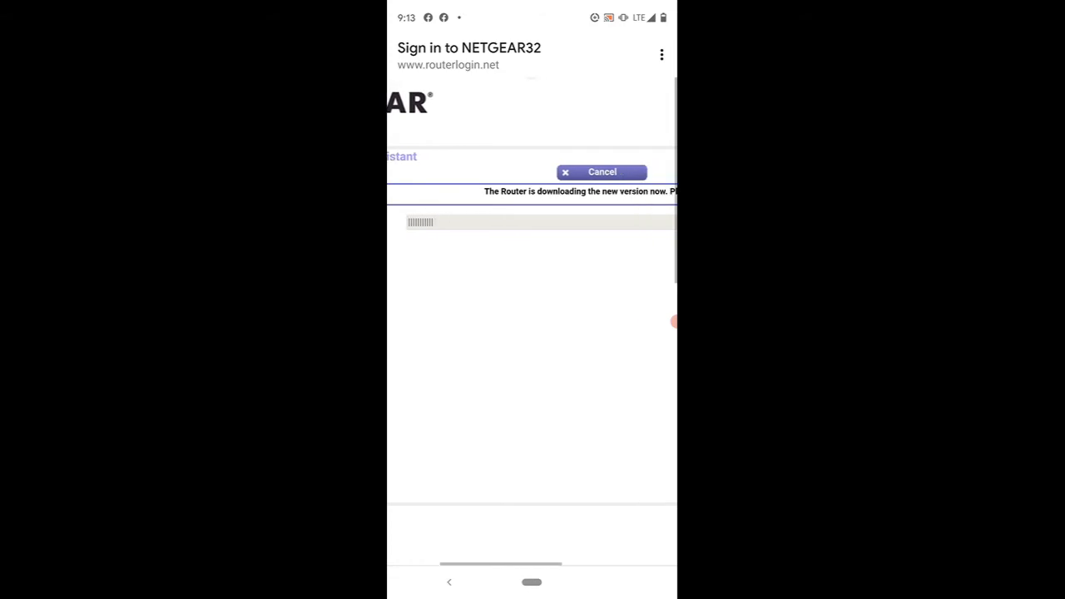
Step: After the firmware installs, leave the browser for the app drawer with NETGEAR32 connected
left_click(674, 323)
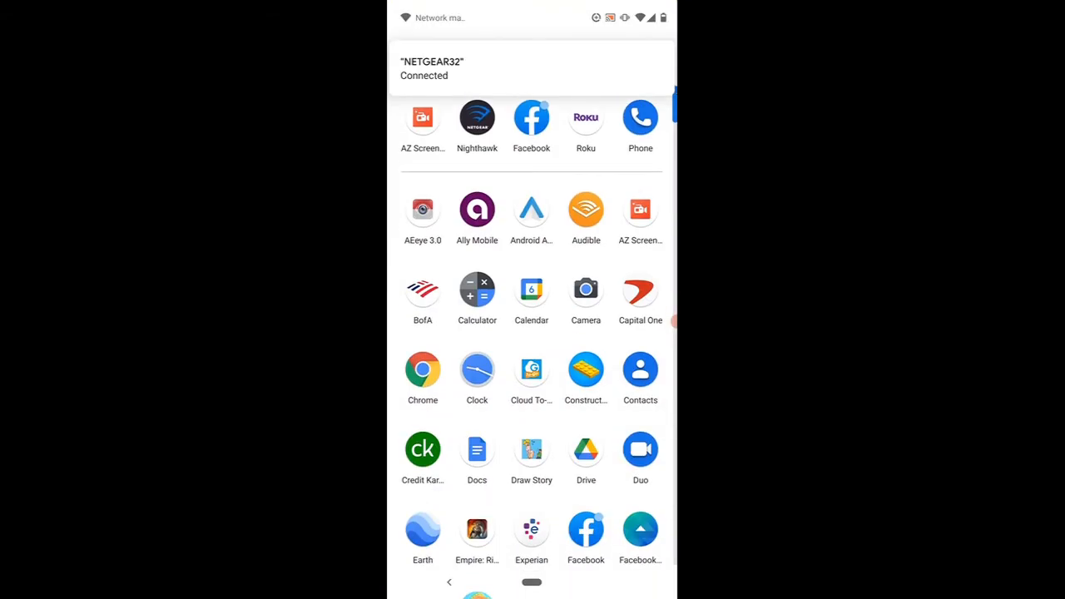
Step: Open the Nighthawk app's WiFi Settings to list the NETGEAR32 and NETGEAR32-5G networks
left_click(477, 117)
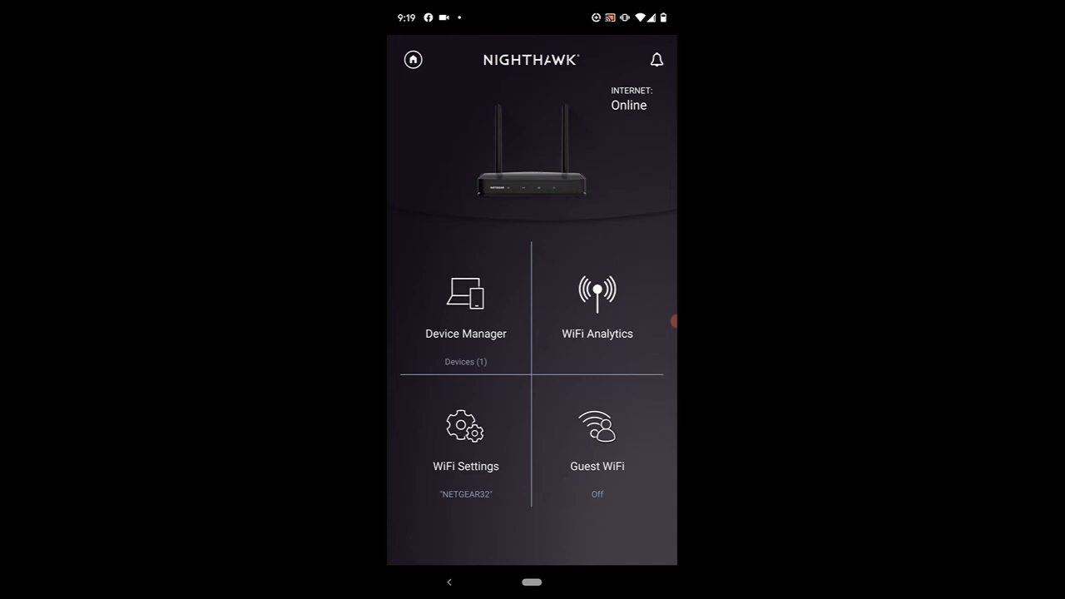
left_click(466, 450)
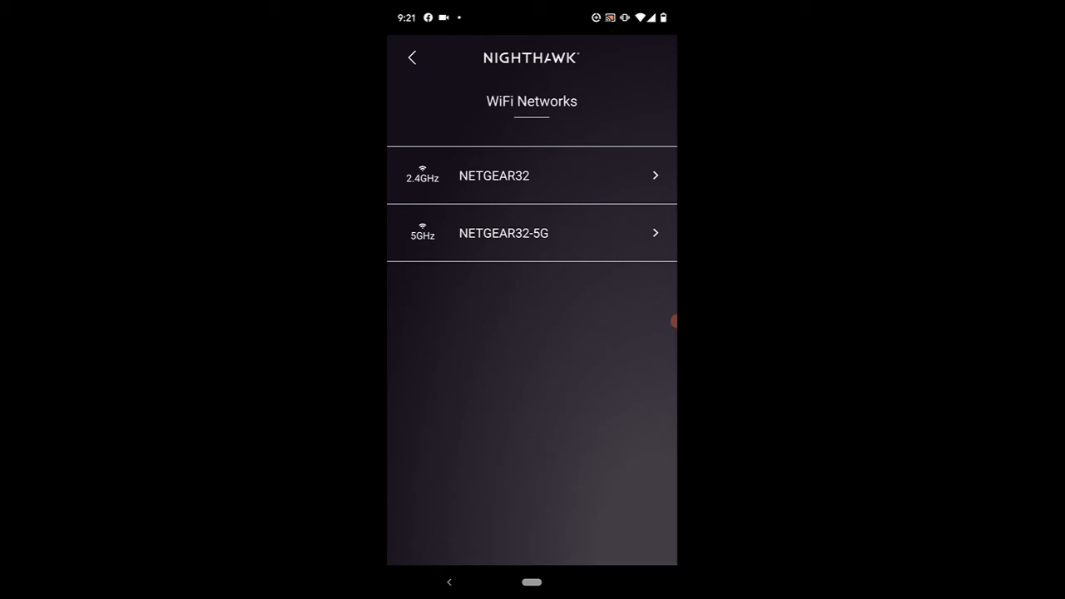
Step: Rename the 2.4GHz NETGEAR32 network to 'Netgear sample'
left_click(532, 176)
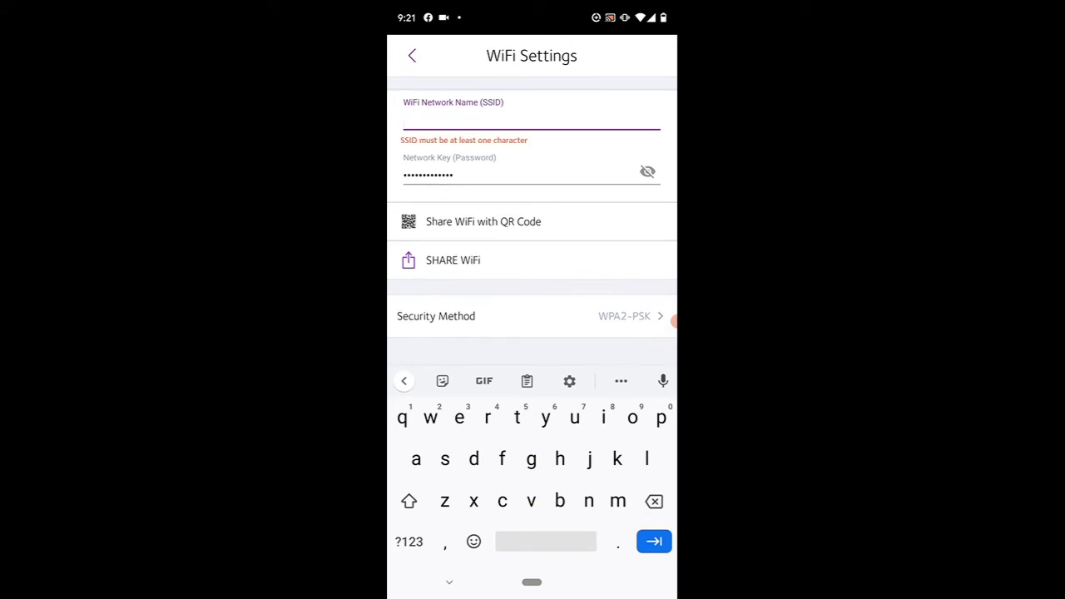
left_click(409, 501)
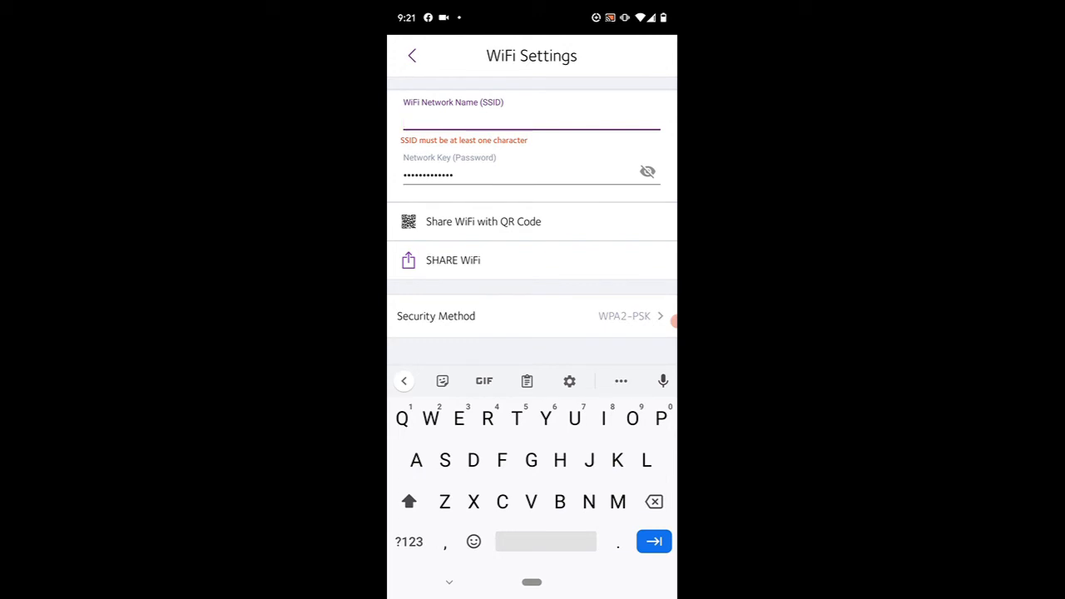
type("Netgear sample")
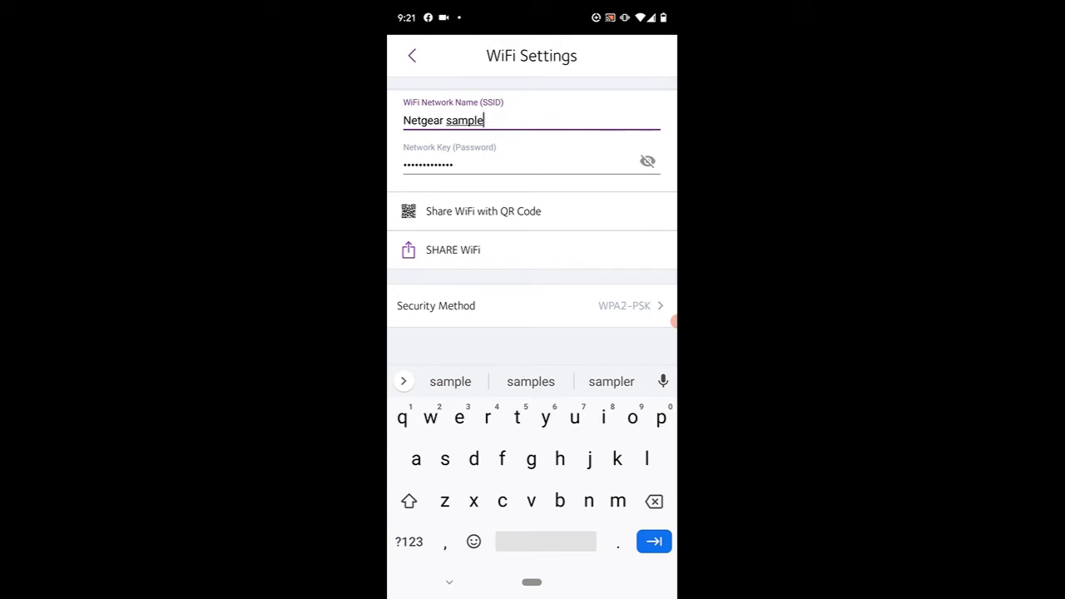
left_click(531, 164)
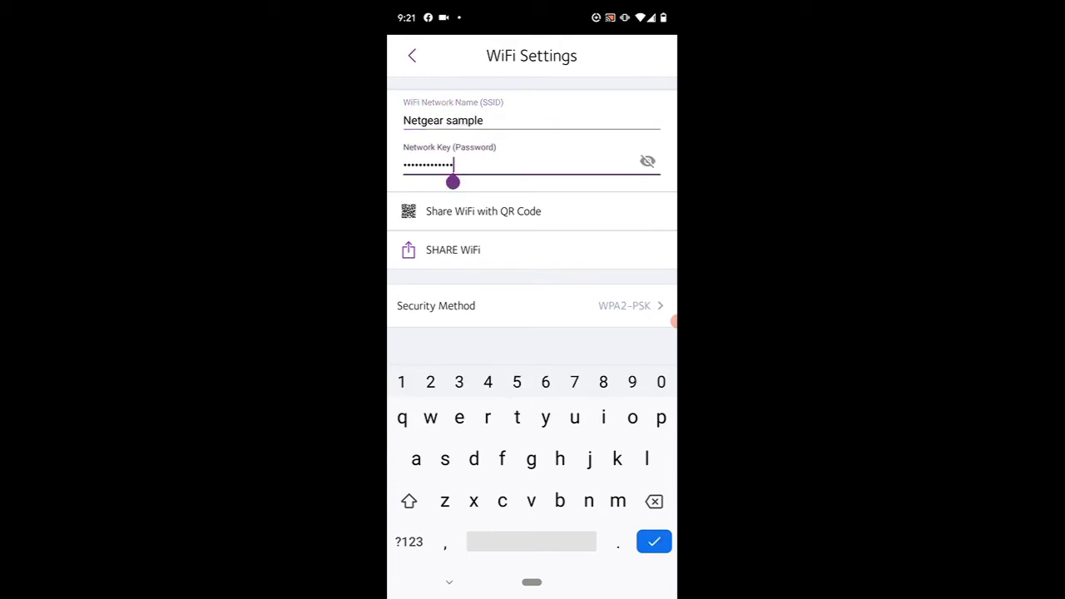
left_click(654, 501)
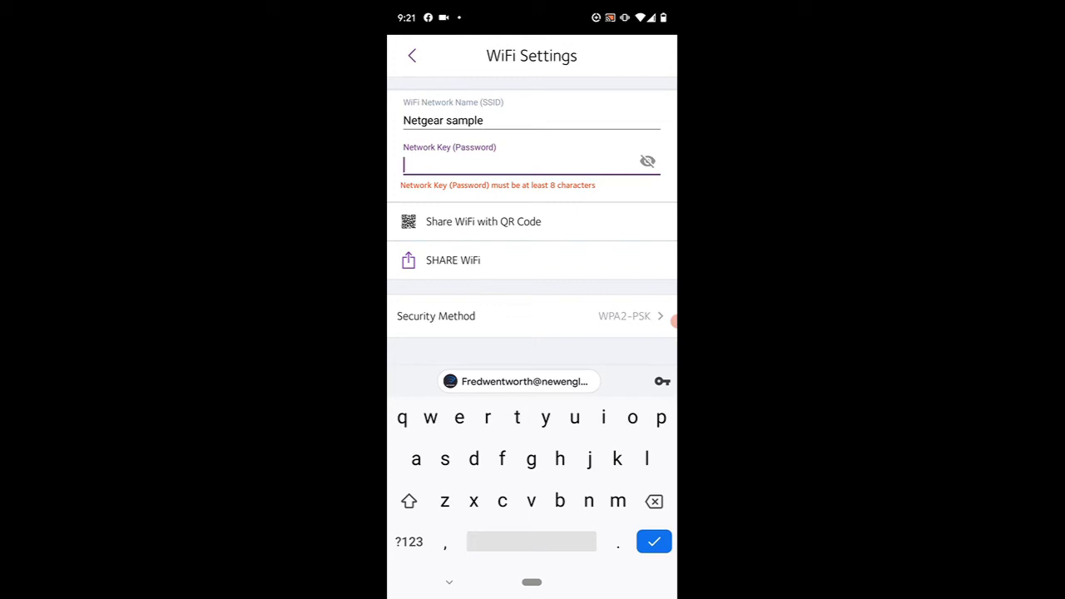
type("G")
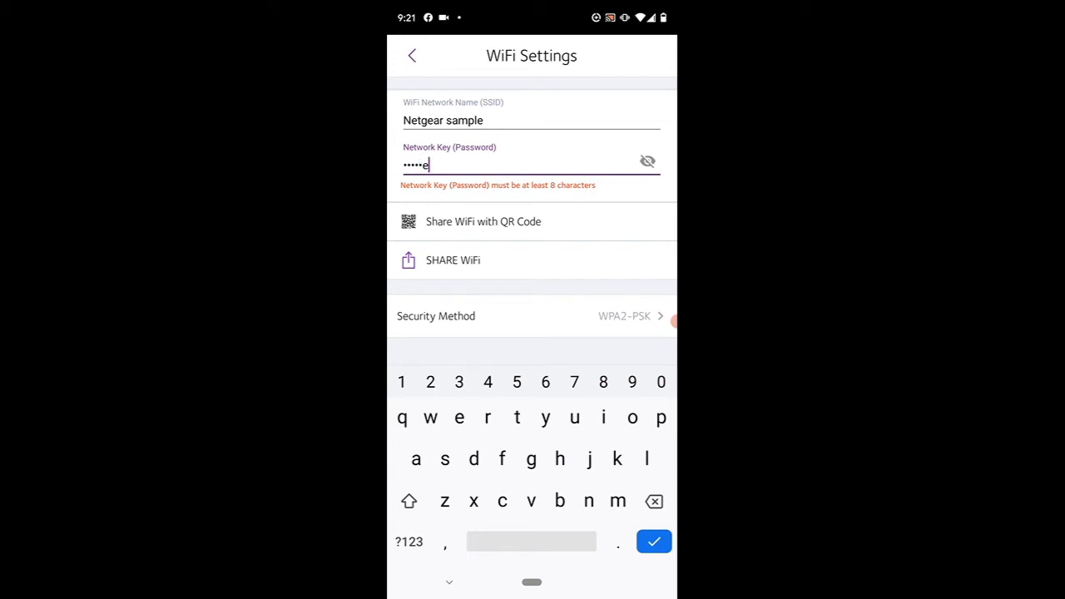
left_click(647, 161)
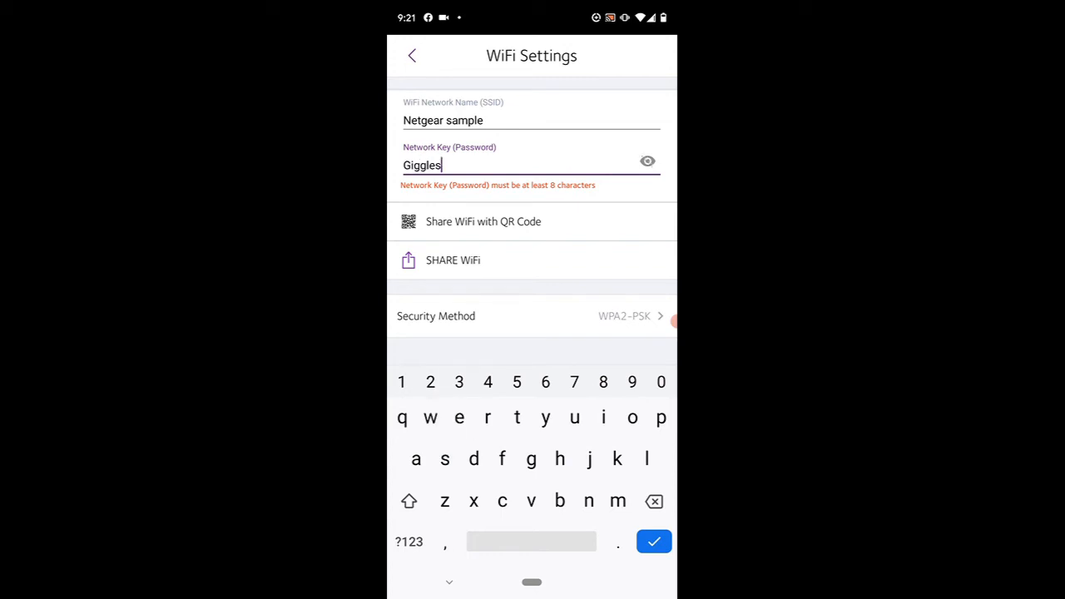
left_click(648, 161)
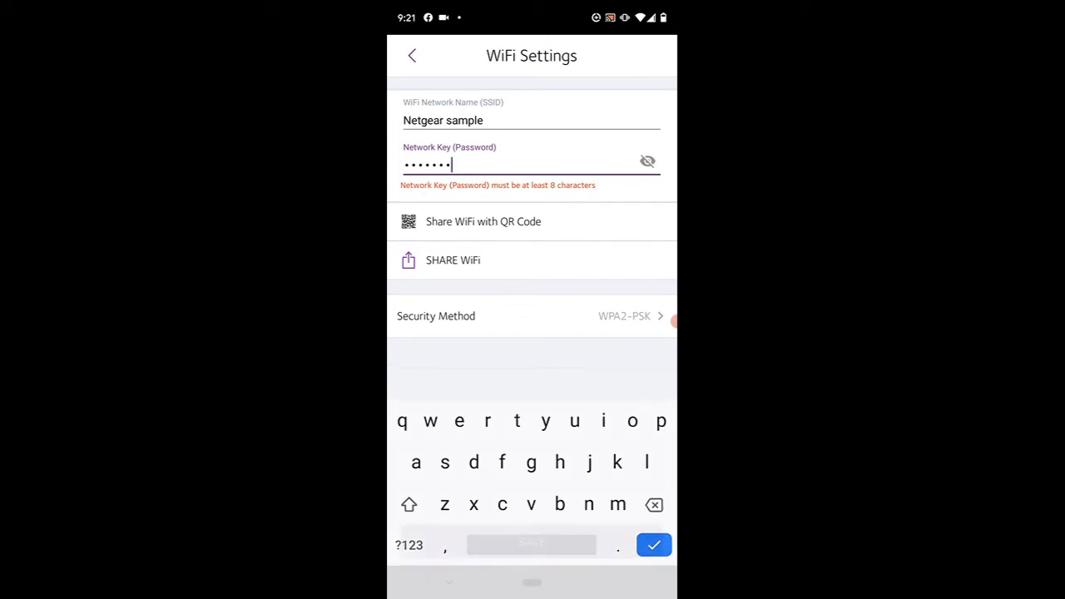
left_click(654, 545)
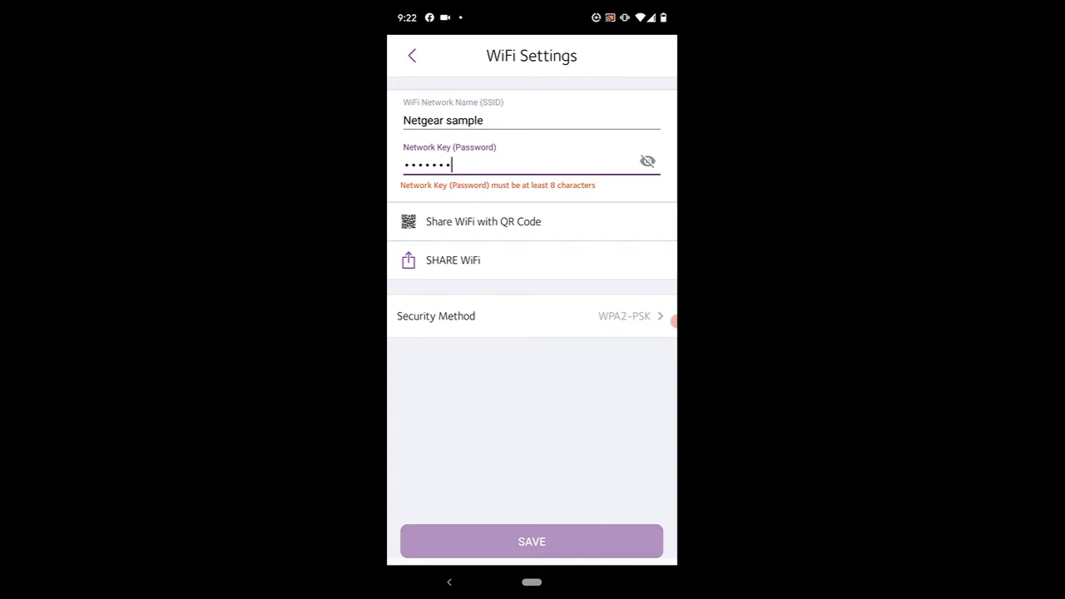
left_click(531, 164)
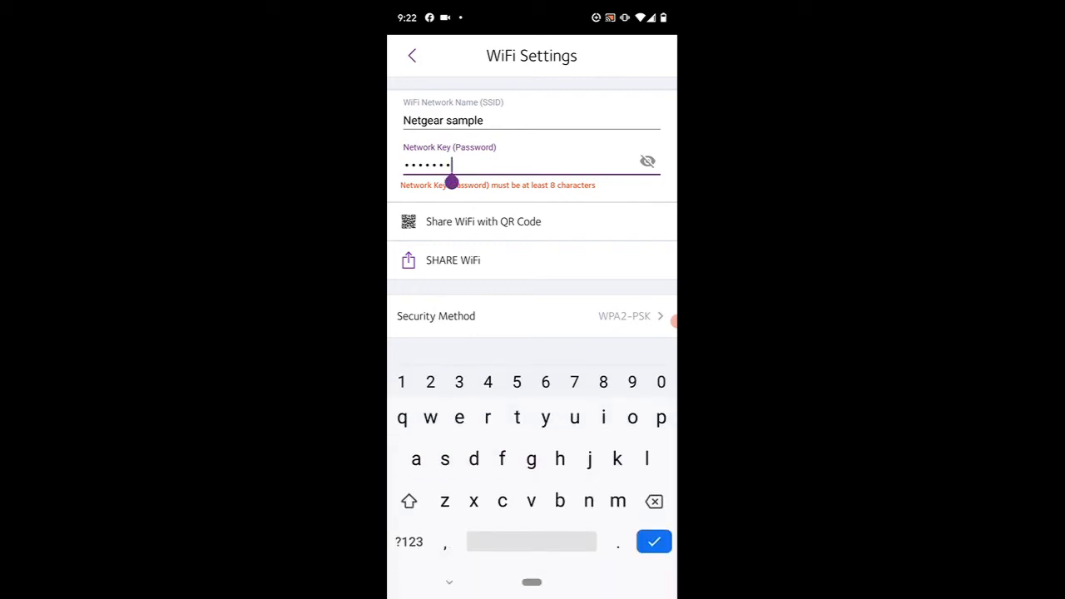
type("1")
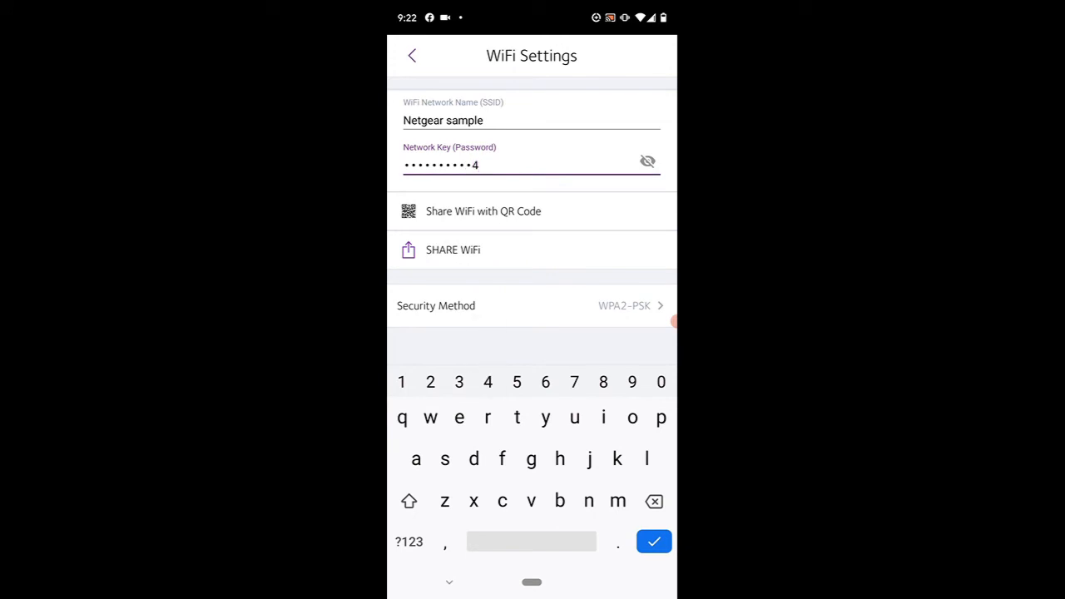
left_click(655, 541)
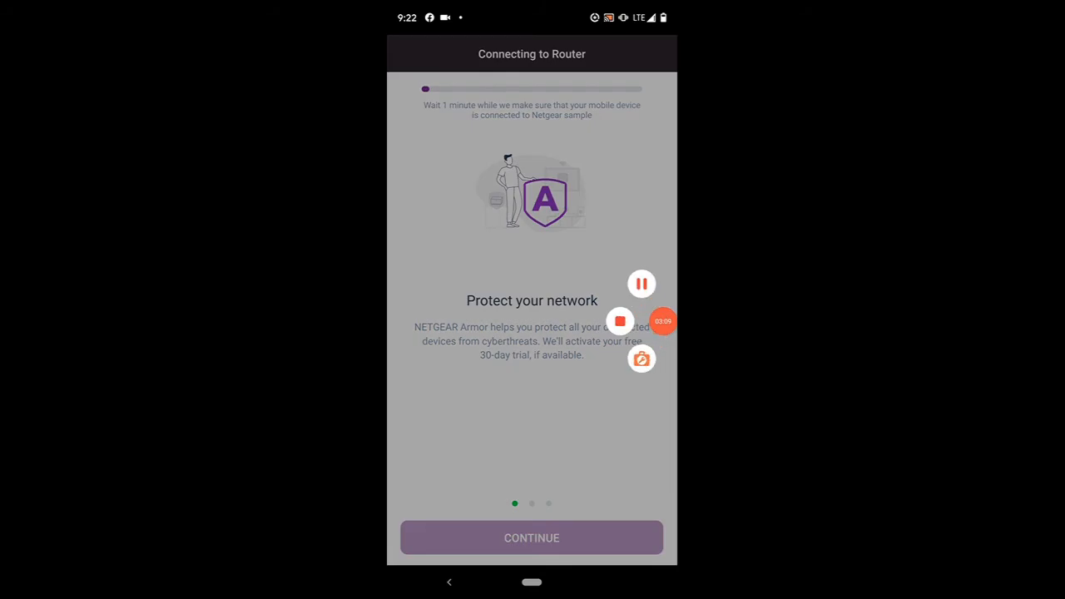
Step: Continue to the Netgear sample rejoin instructions, then leave for the phone's app drawer
left_click(532, 537)
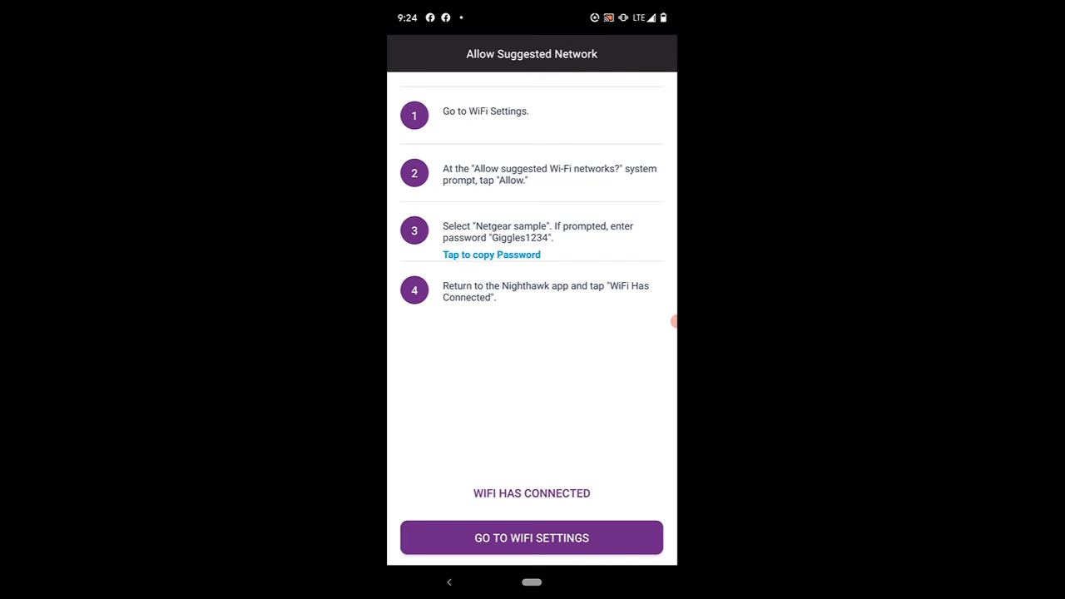
left_click(491, 254)
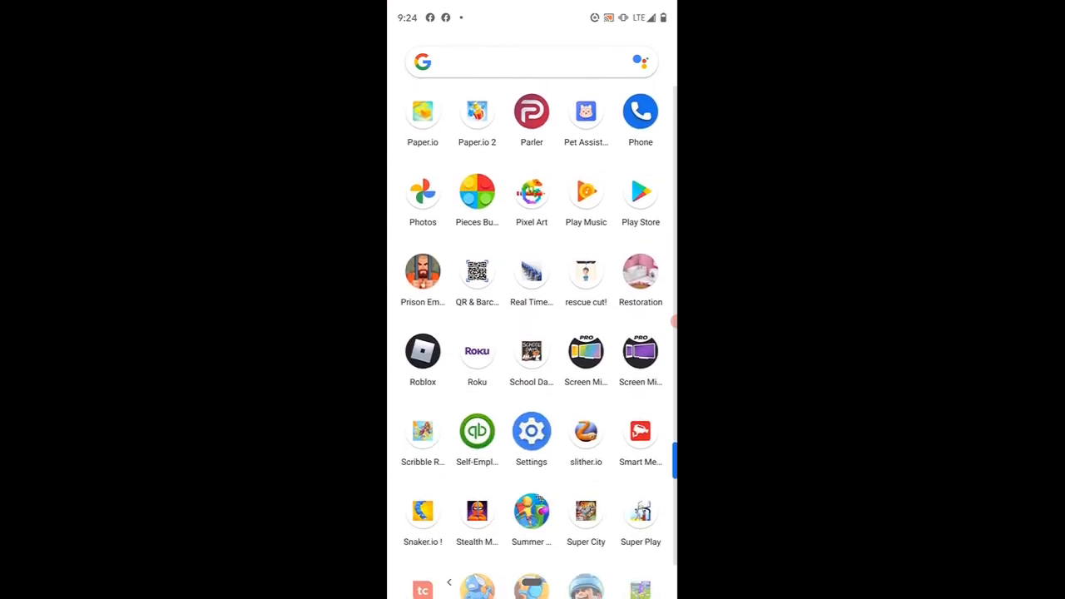
left_click(532, 431)
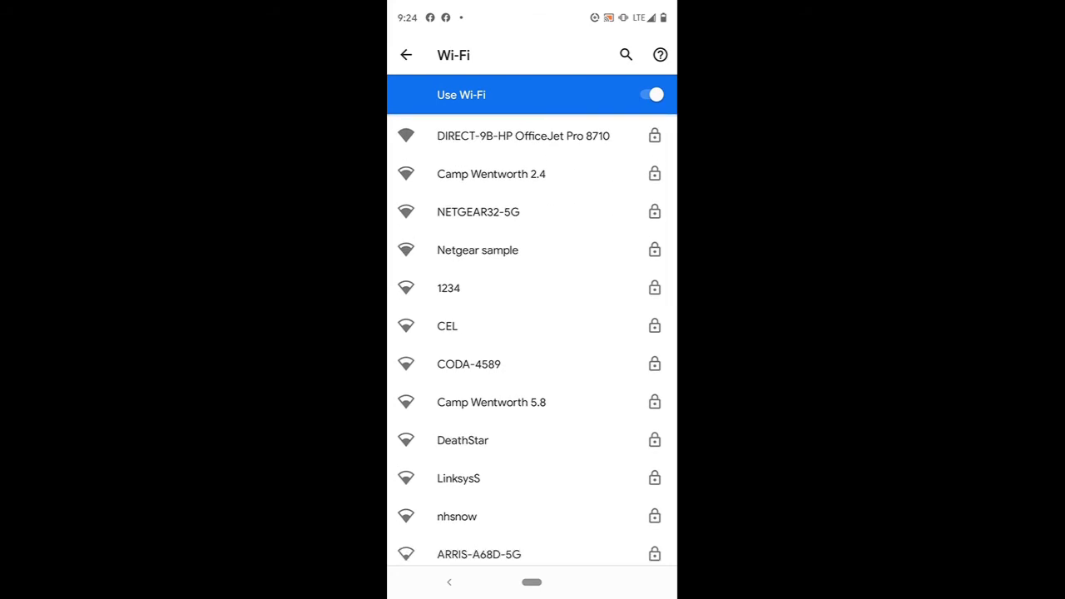
left_click(478, 249)
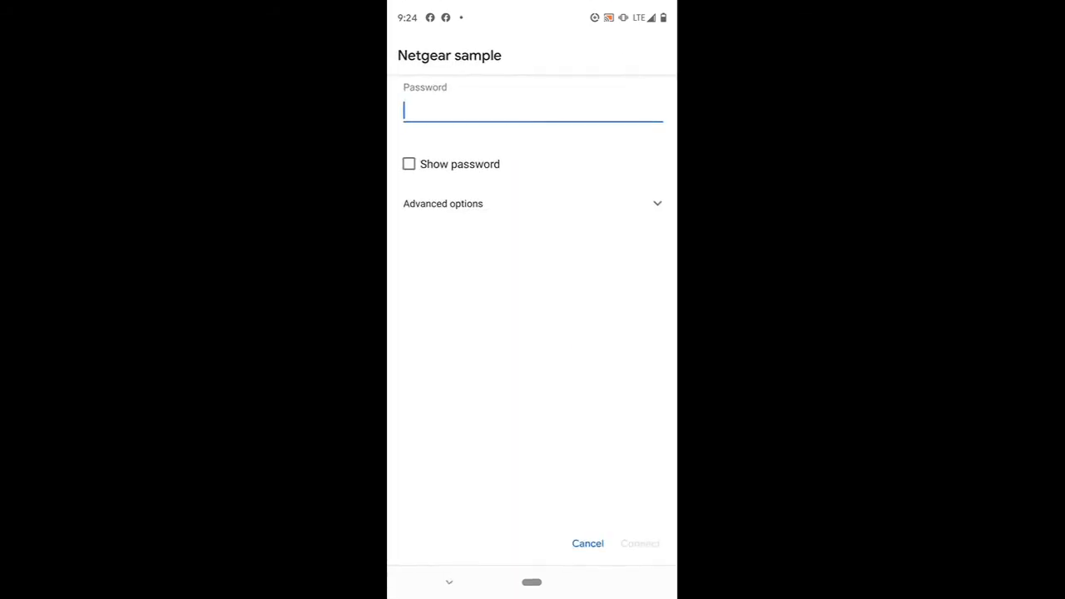
left_click(533, 109)
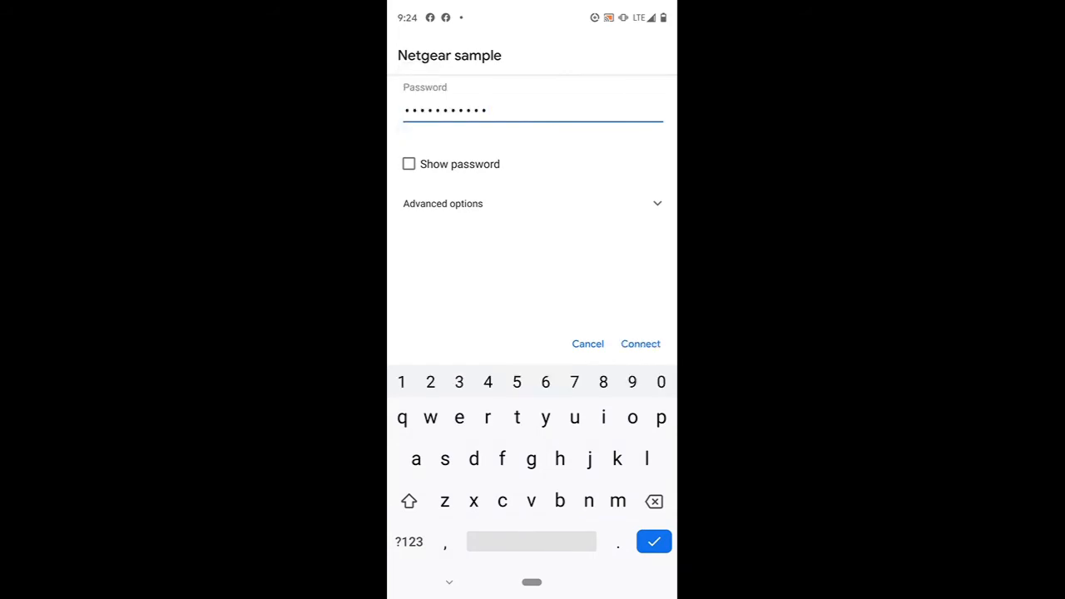
left_click(408, 164)
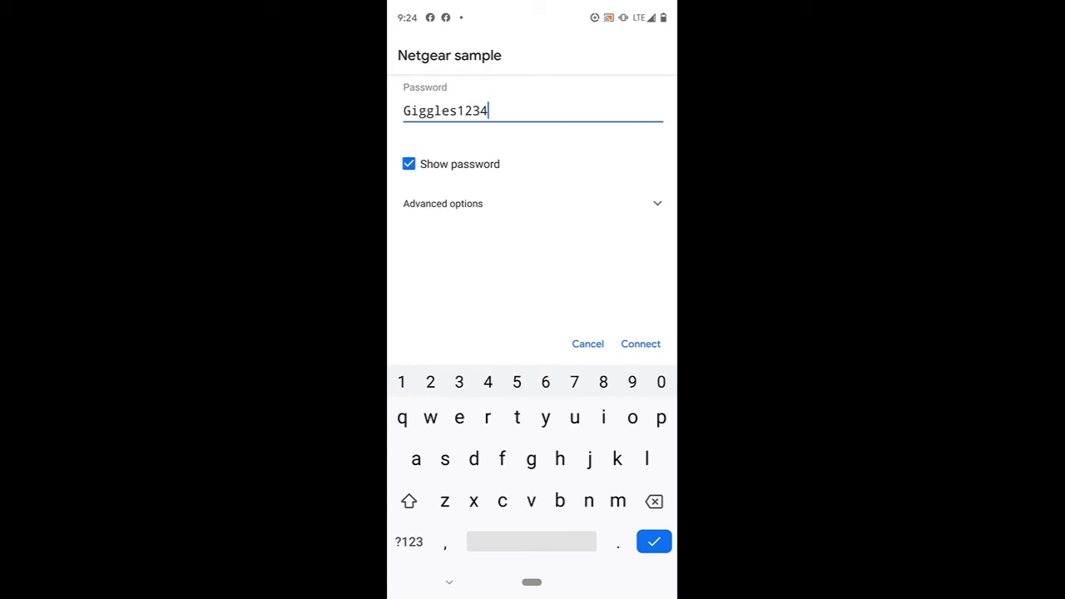
left_click(640, 344)
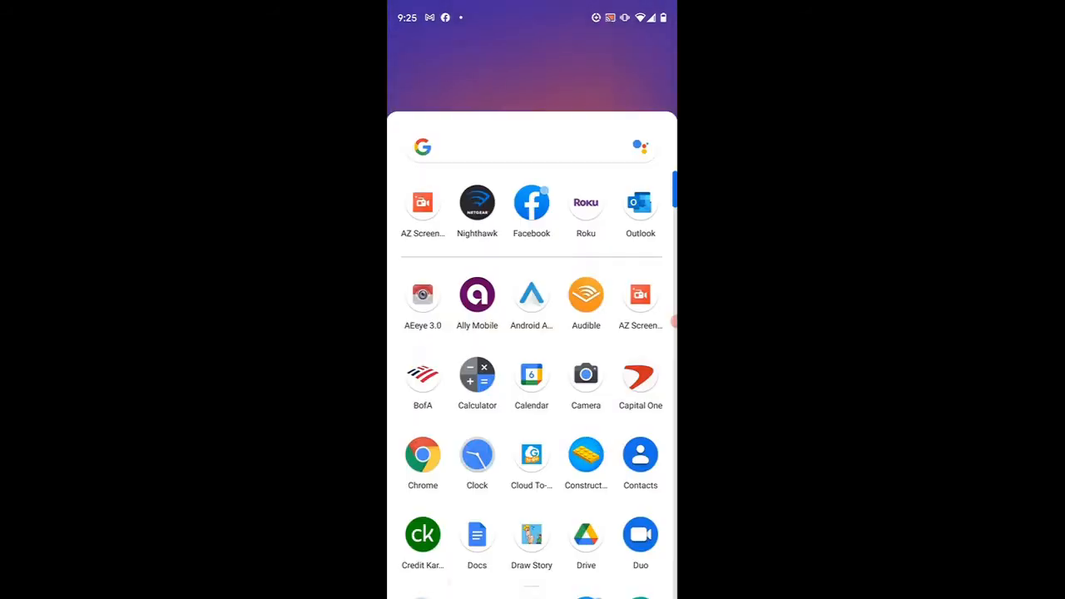
Step: Reopen Nighthawk's WiFi settings and select the NETGEAR32-5G network
scroll("up", 3)
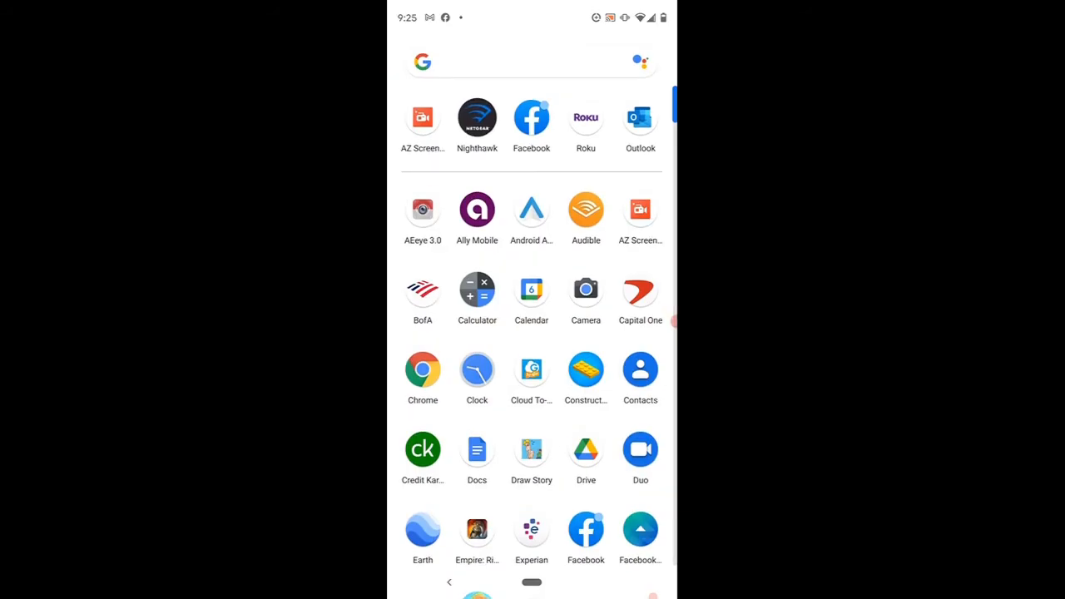
left_click(477, 117)
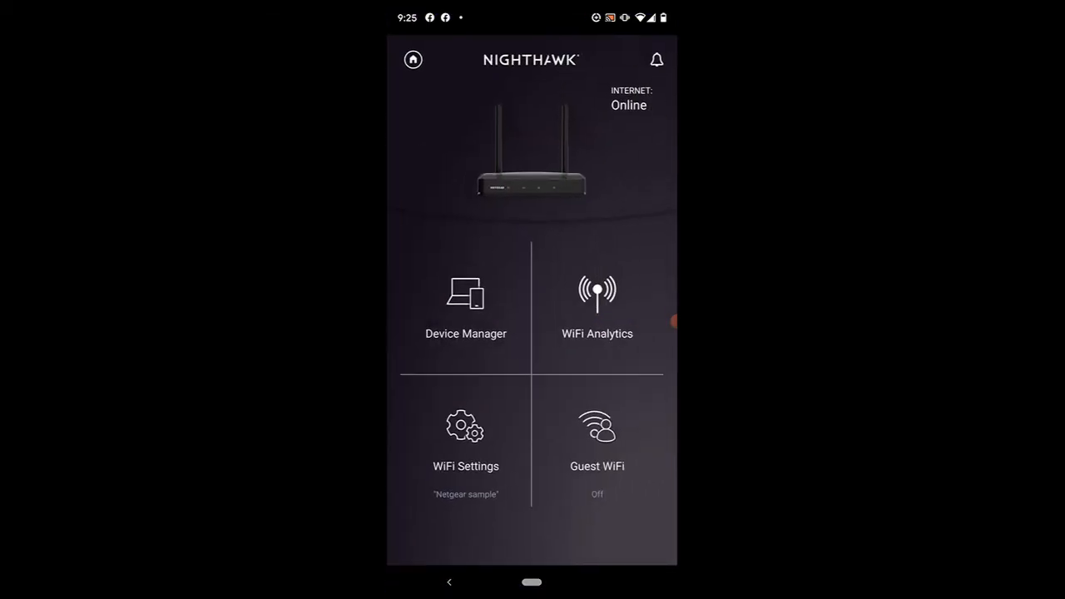
left_click(465, 449)
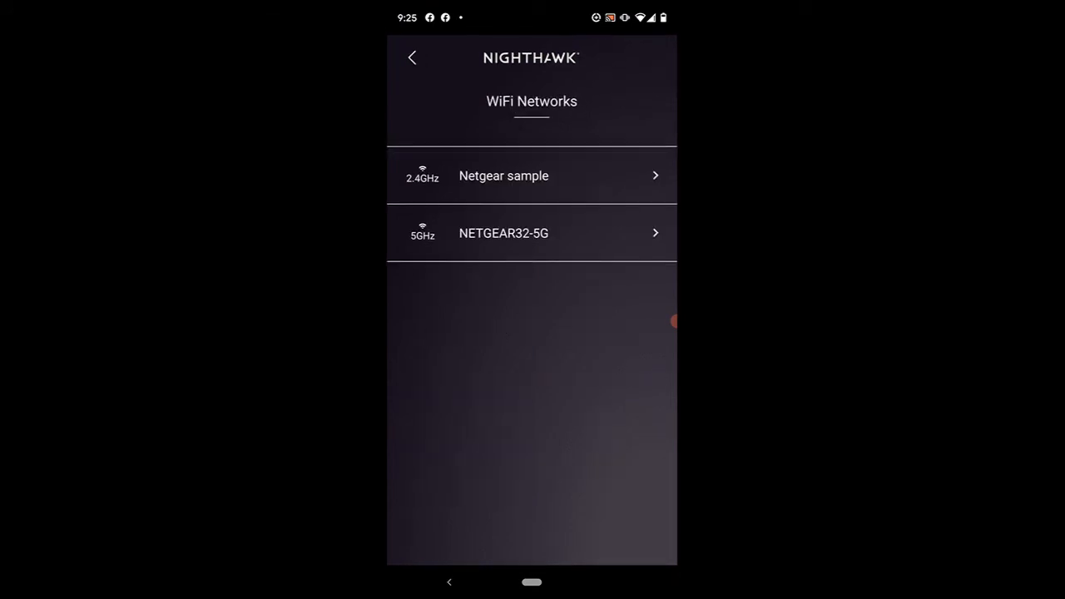
left_click(531, 233)
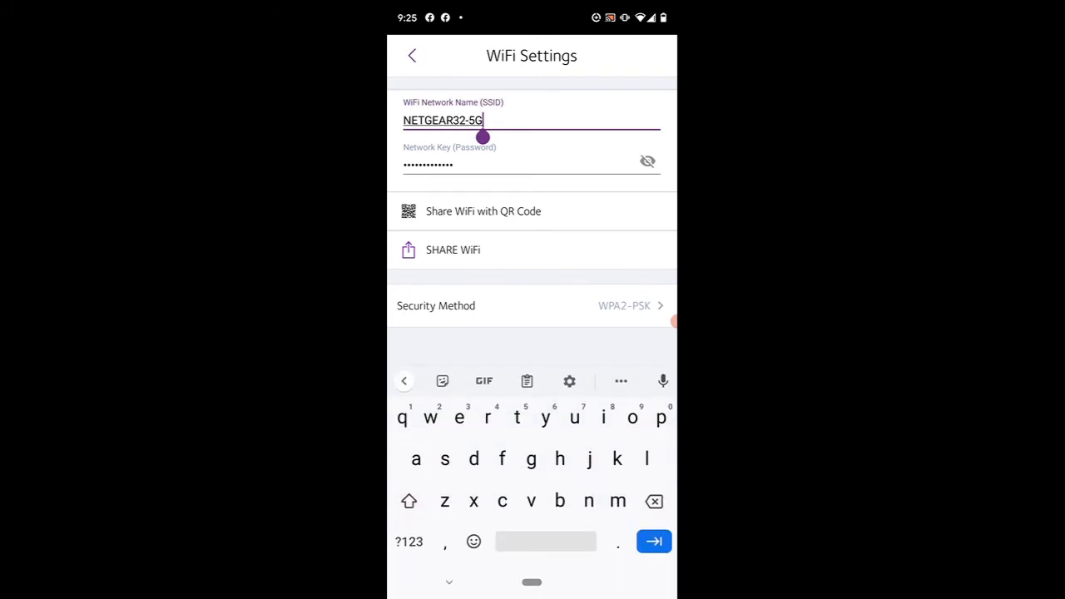
Step: Rename the 5GHz network to 'Netgear sample 5'
key("Backspace")
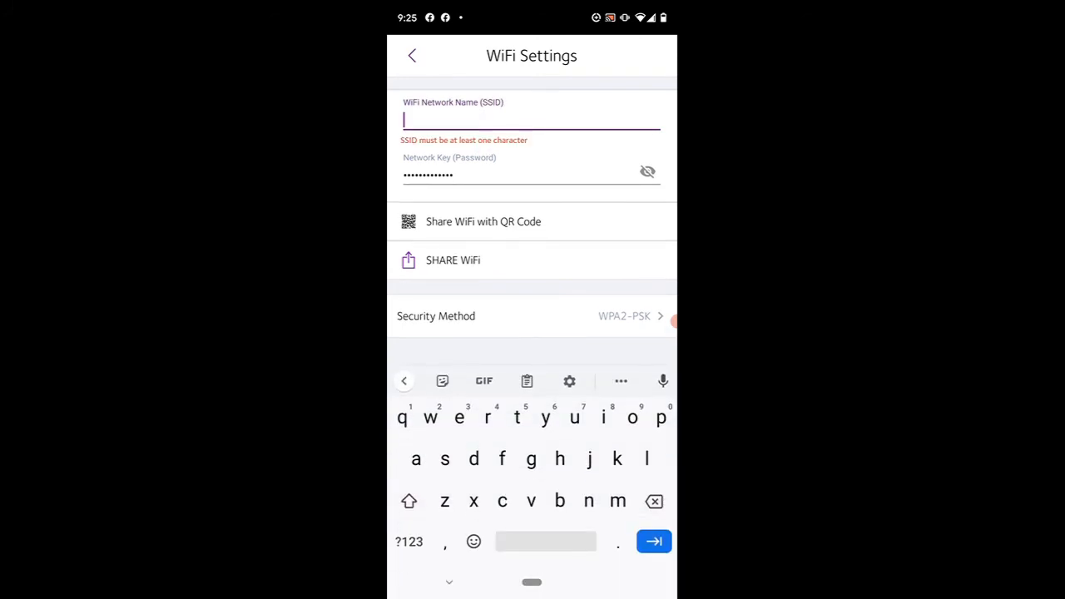
left_click(409, 501)
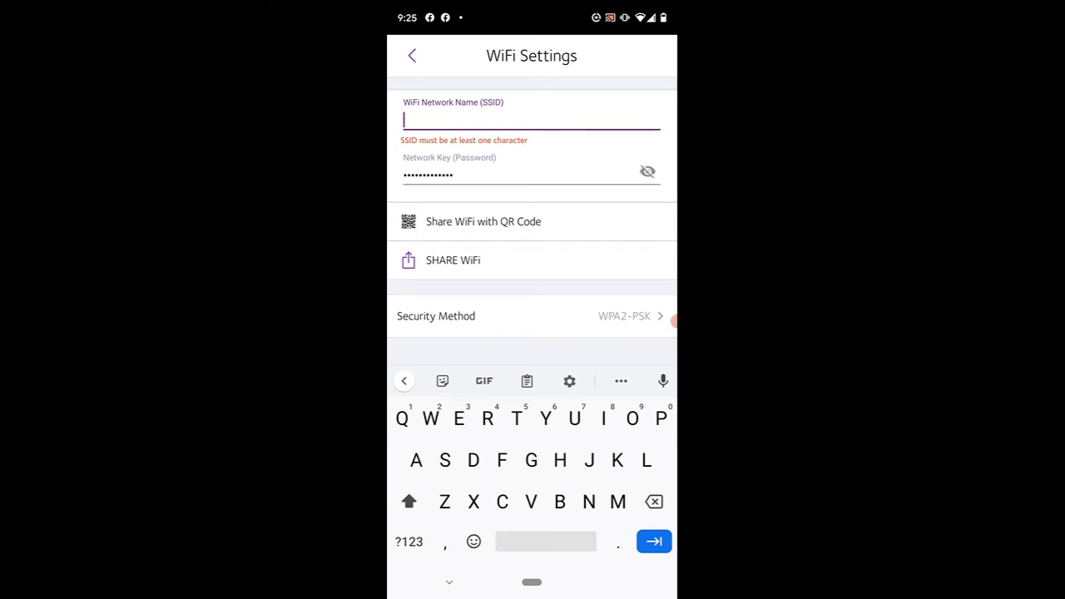
type("Netg")
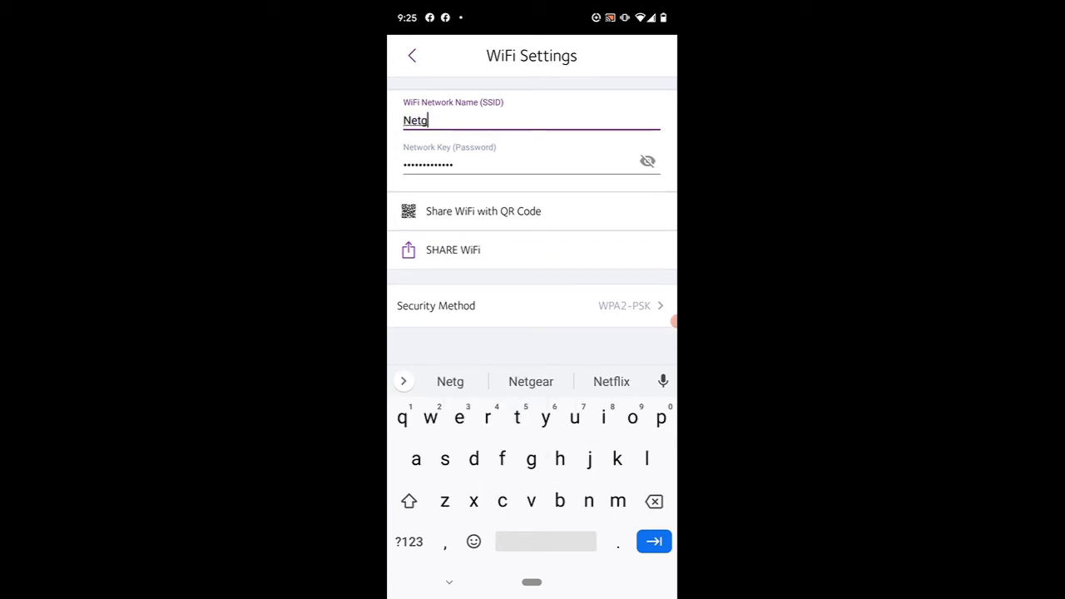
left_click(531, 381)
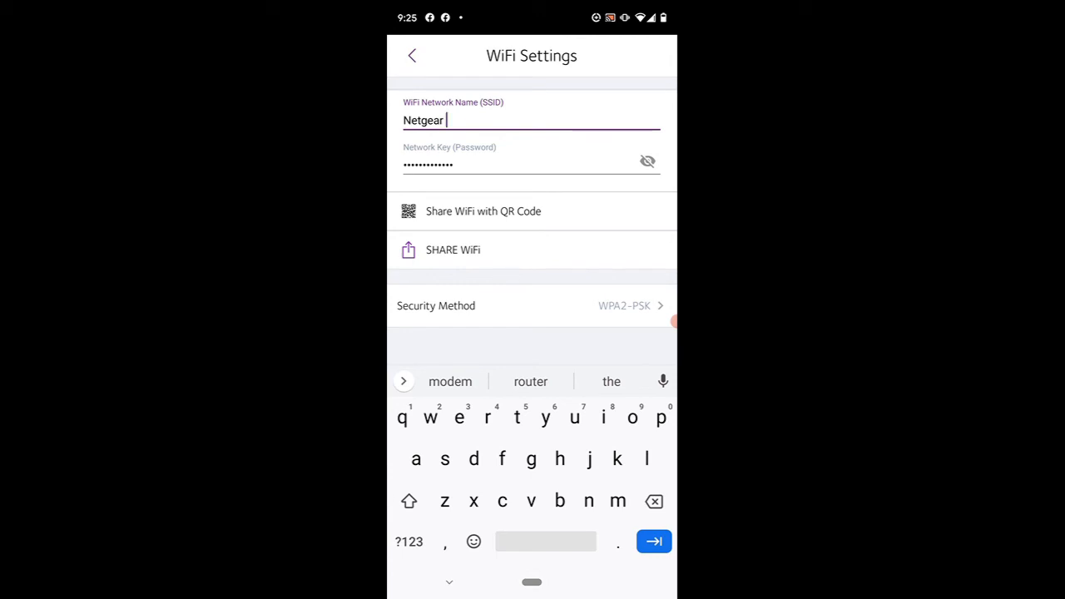
type("sample")
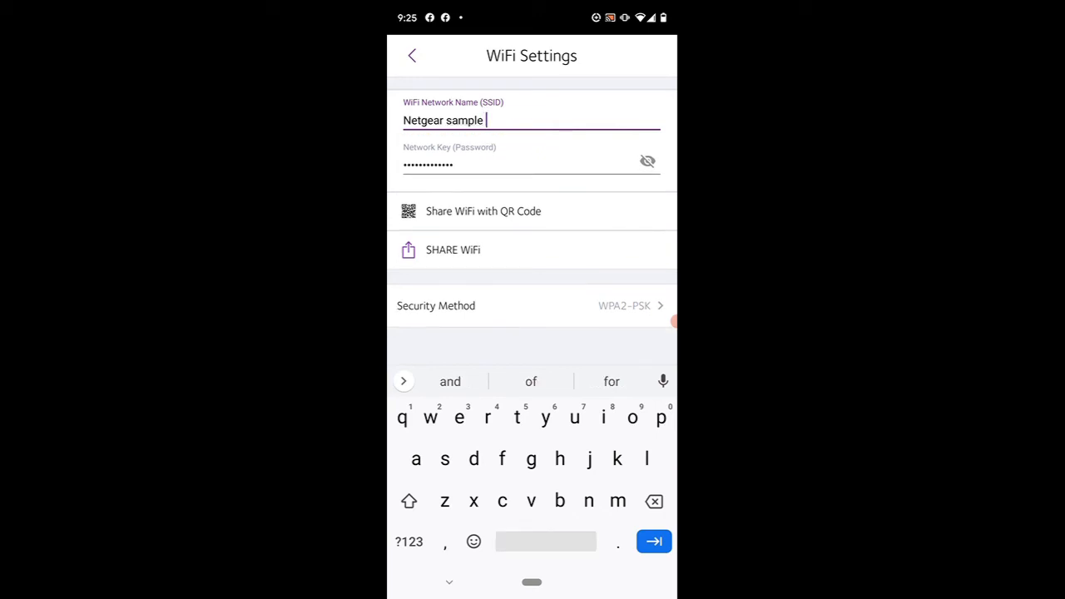
type("5")
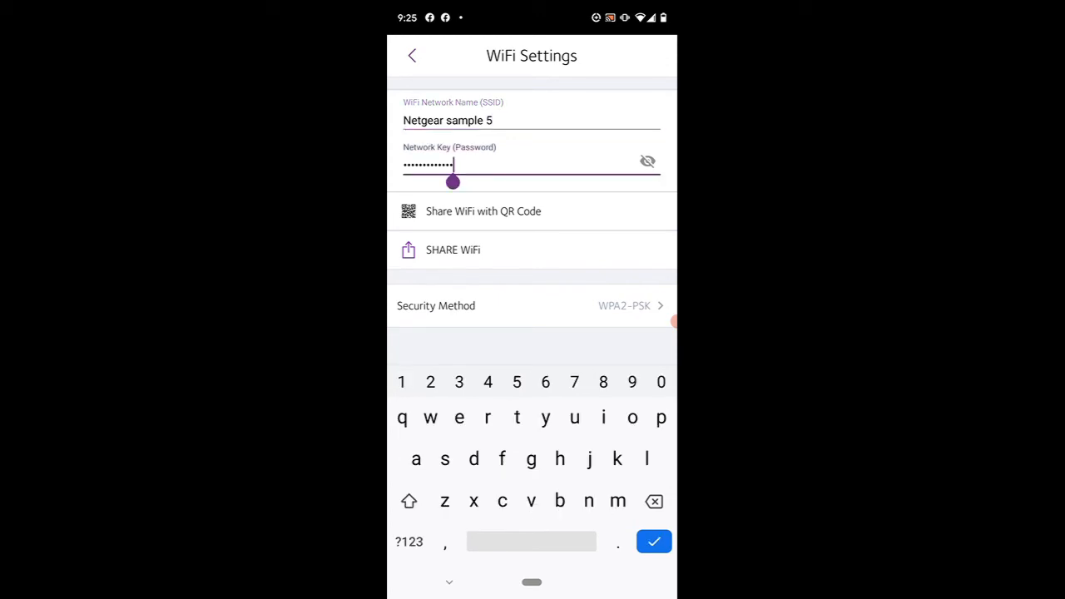
left_click(654, 501)
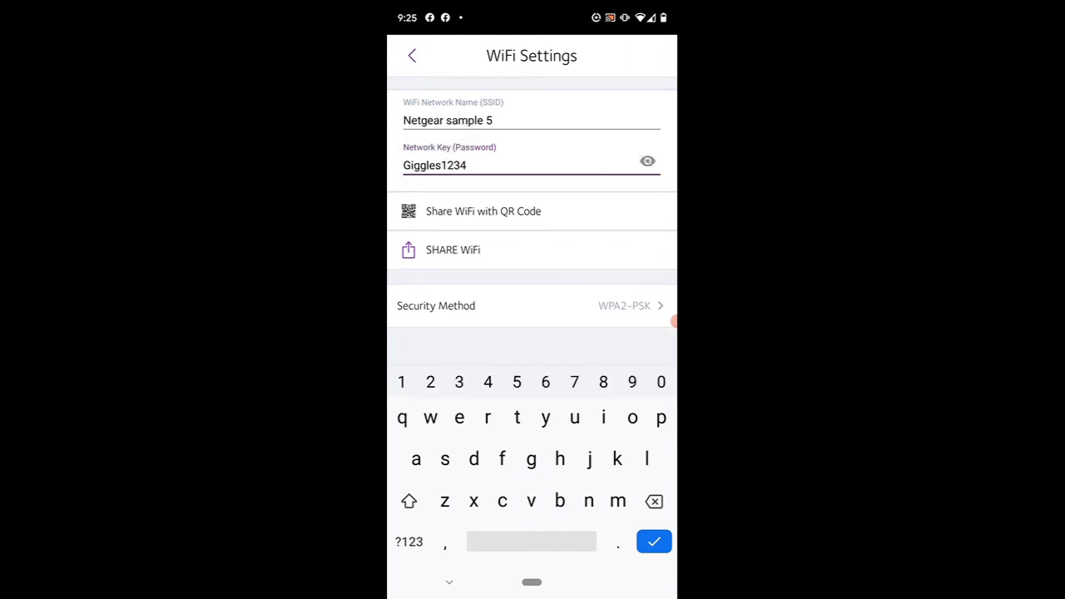
left_click(648, 161)
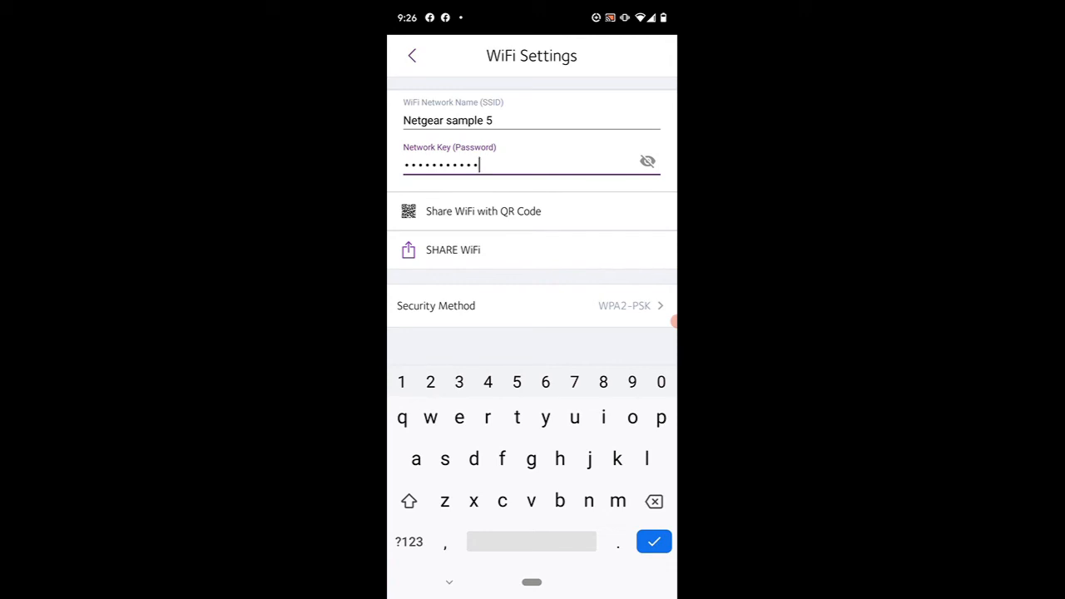
left_click(654, 542)
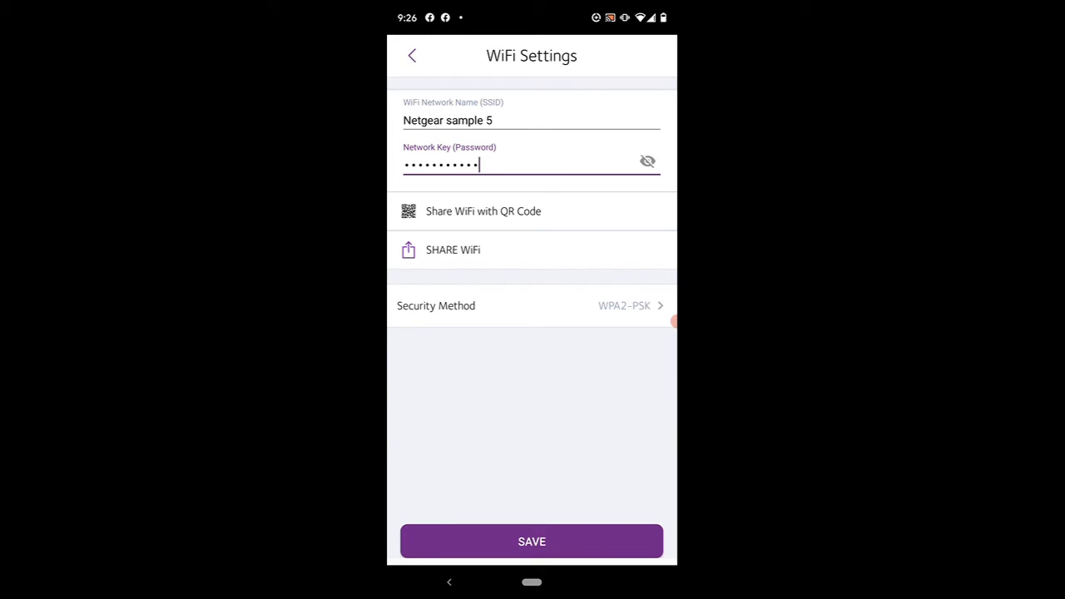
Step: Save the 'Netgear sample 5' network name and its new password
left_click(532, 541)
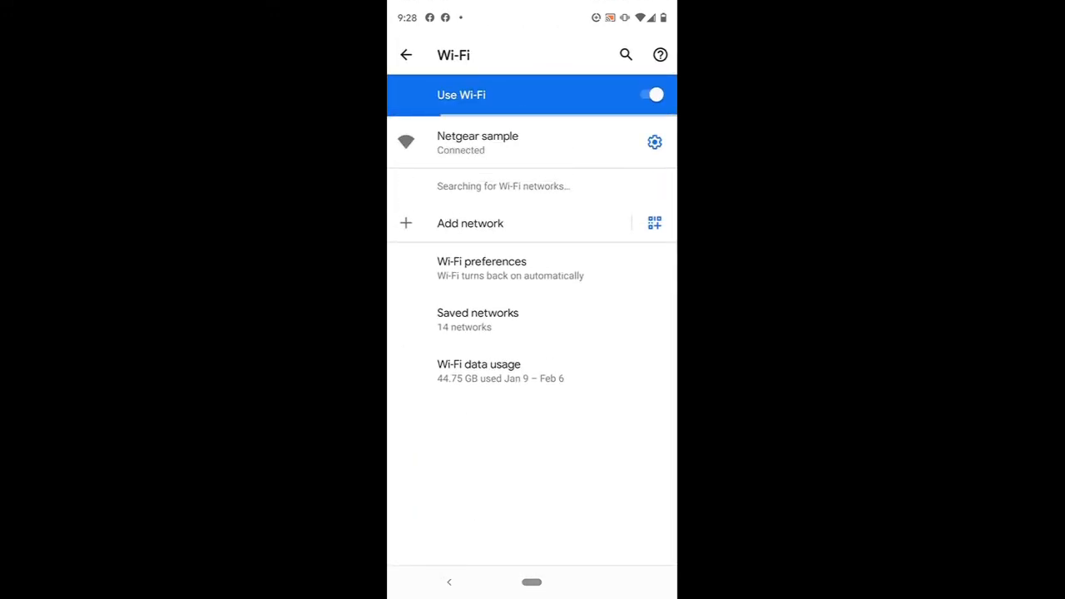
left_click(655, 141)
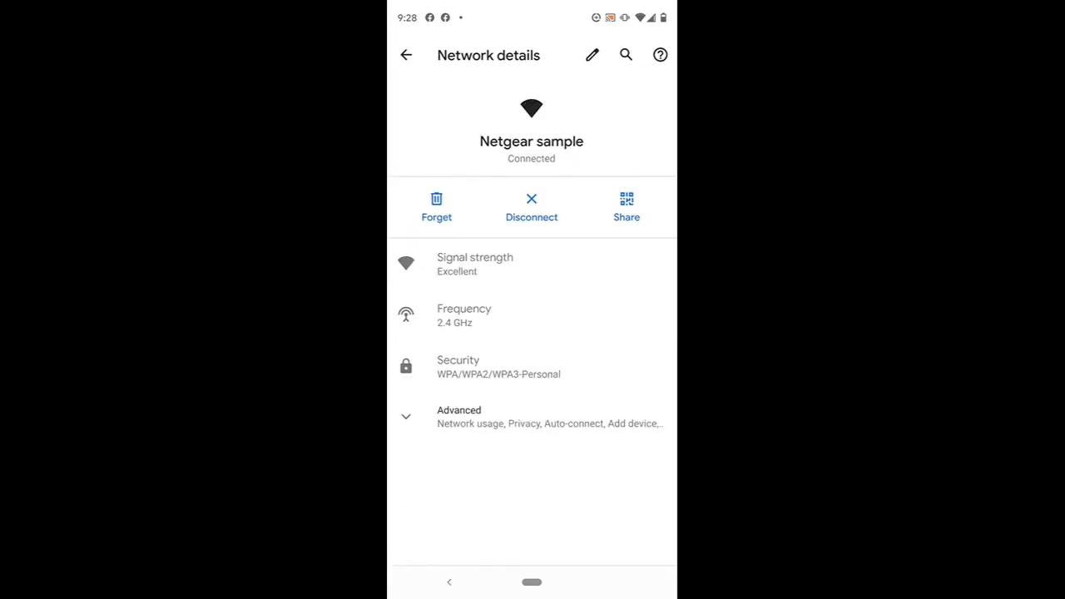
left_click(405, 55)
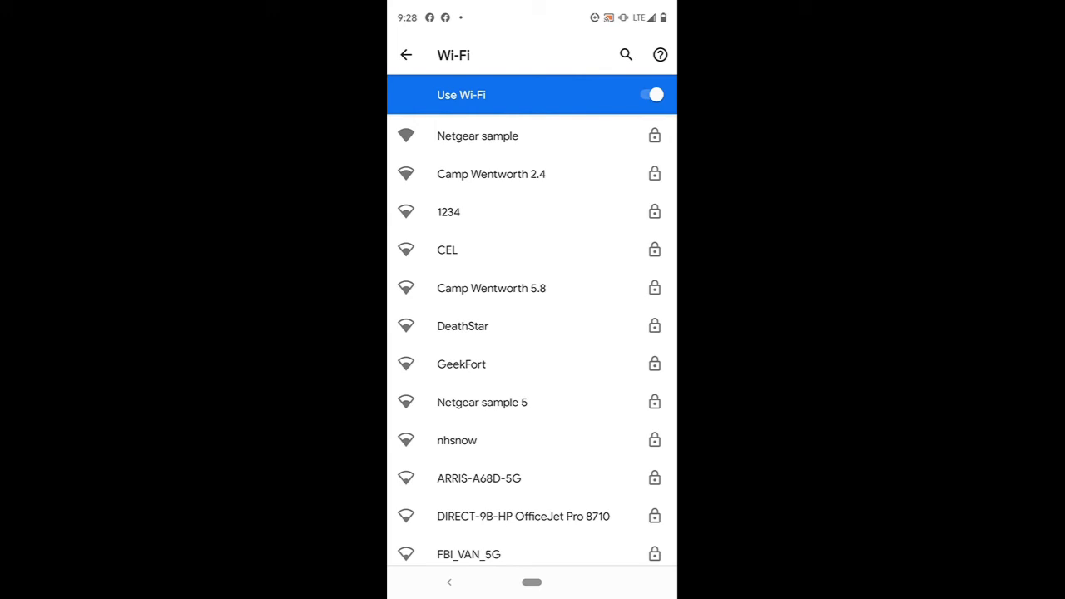
left_click(482, 402)
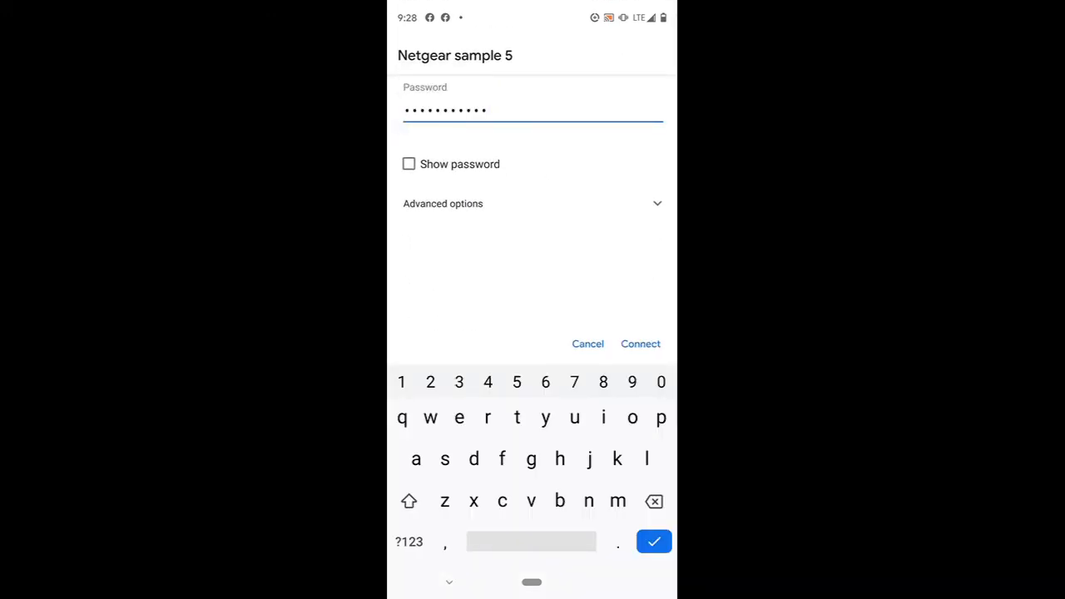
left_click(408, 164)
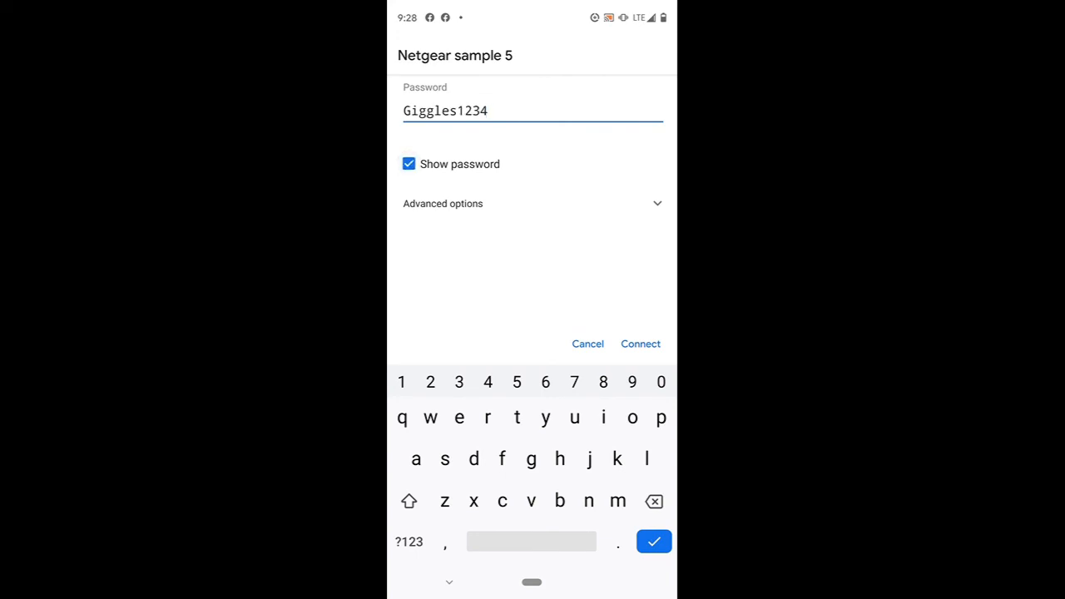
left_click(640, 344)
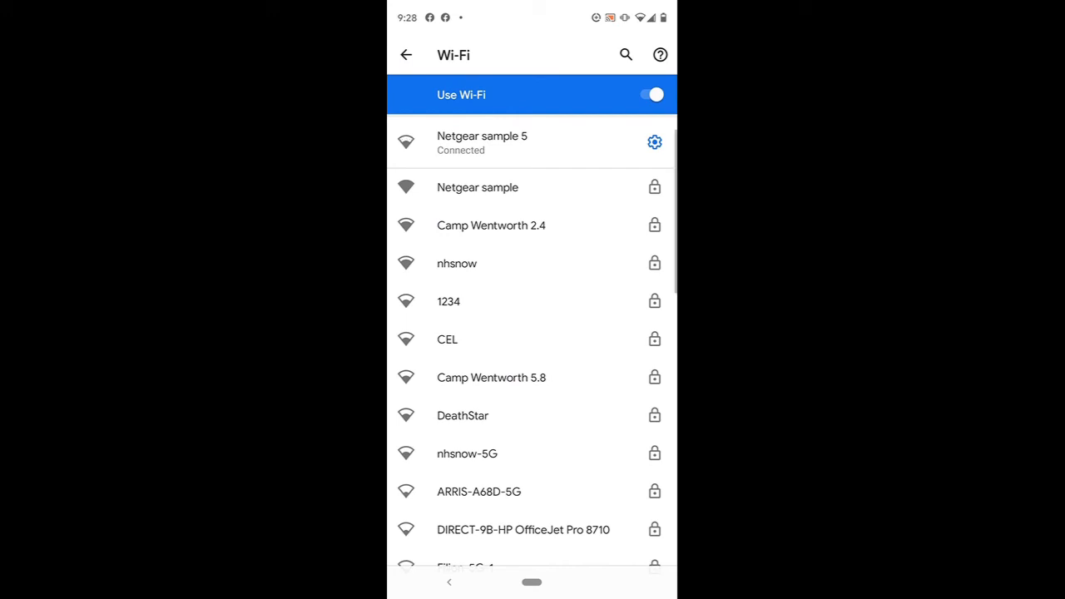
Step: Open Play Store from the app drawer and search for 'speed test' apps
scroll("down", 3)
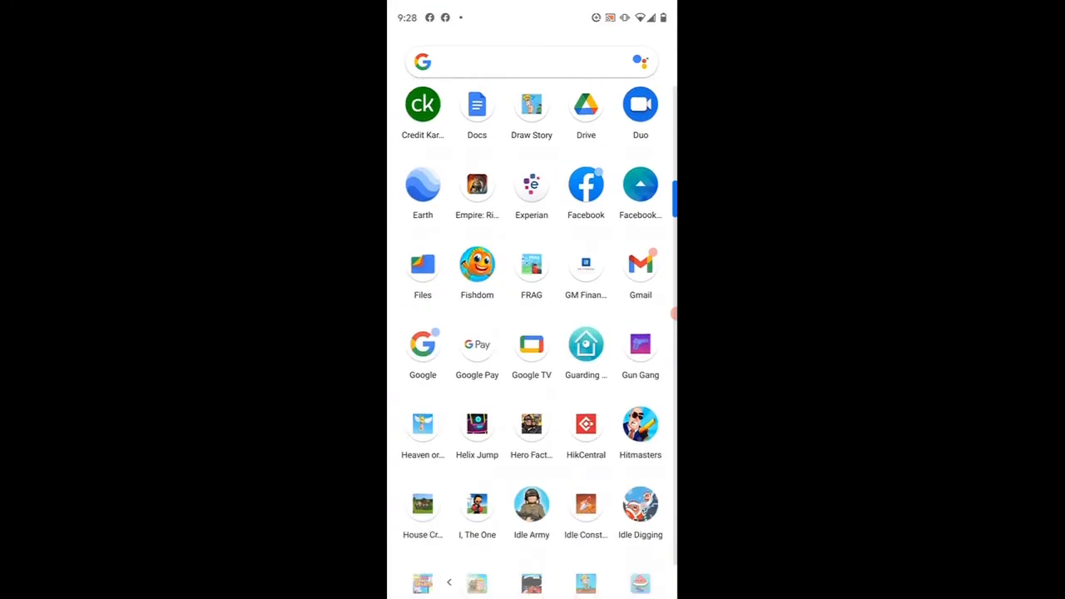
scroll("down", 3)
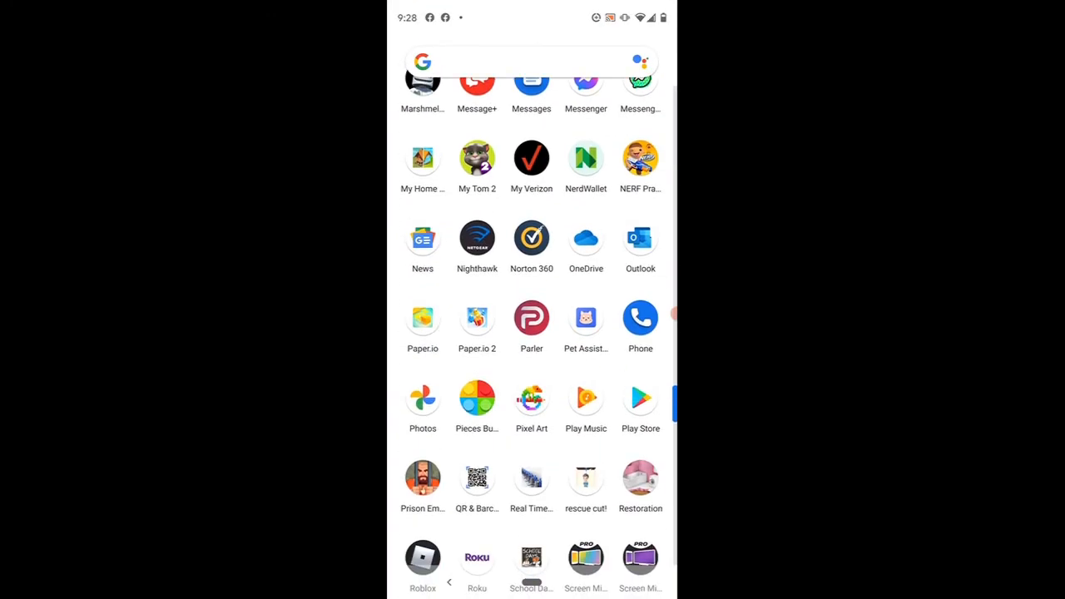
left_click(640, 398)
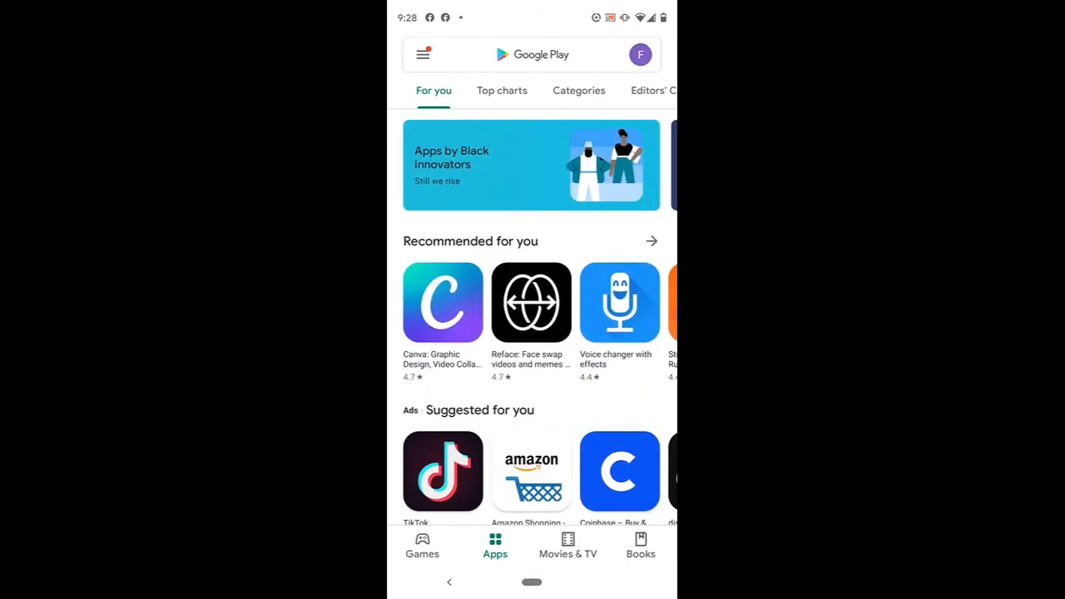
type("s")
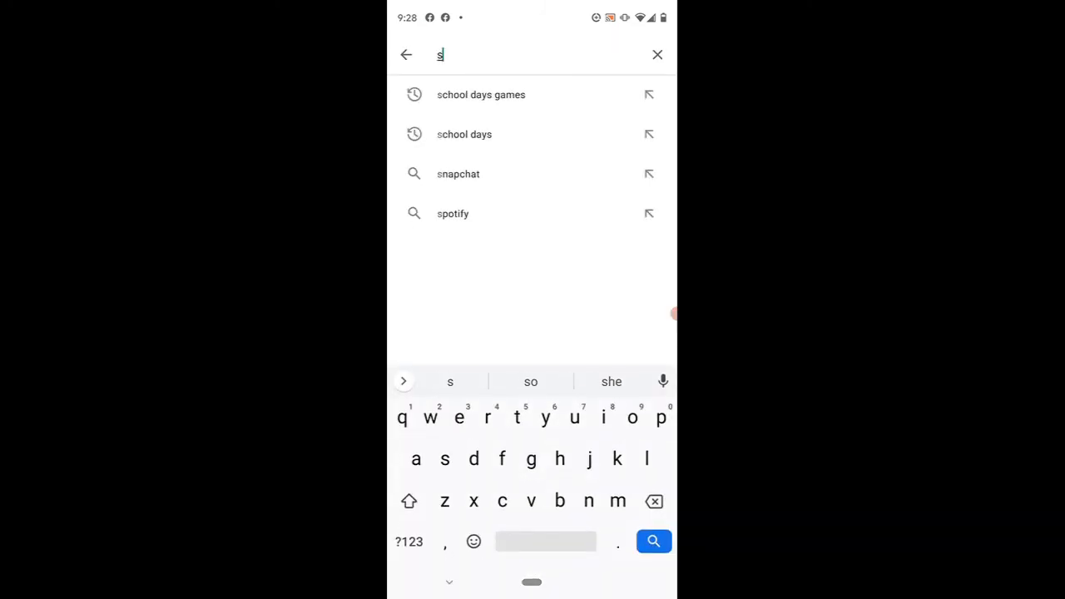
type("peed")
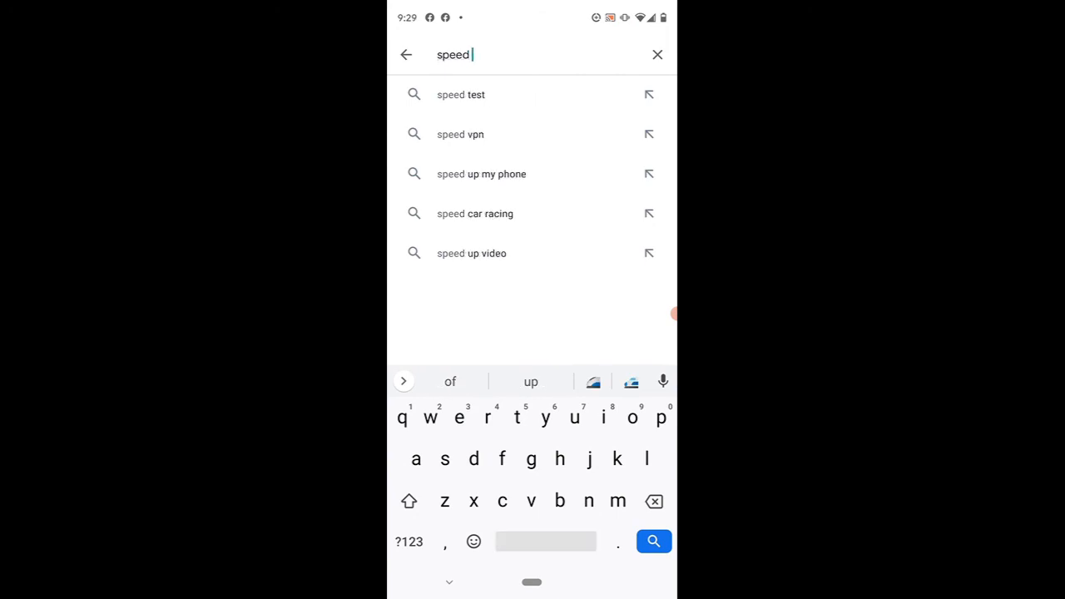
left_click(461, 94)
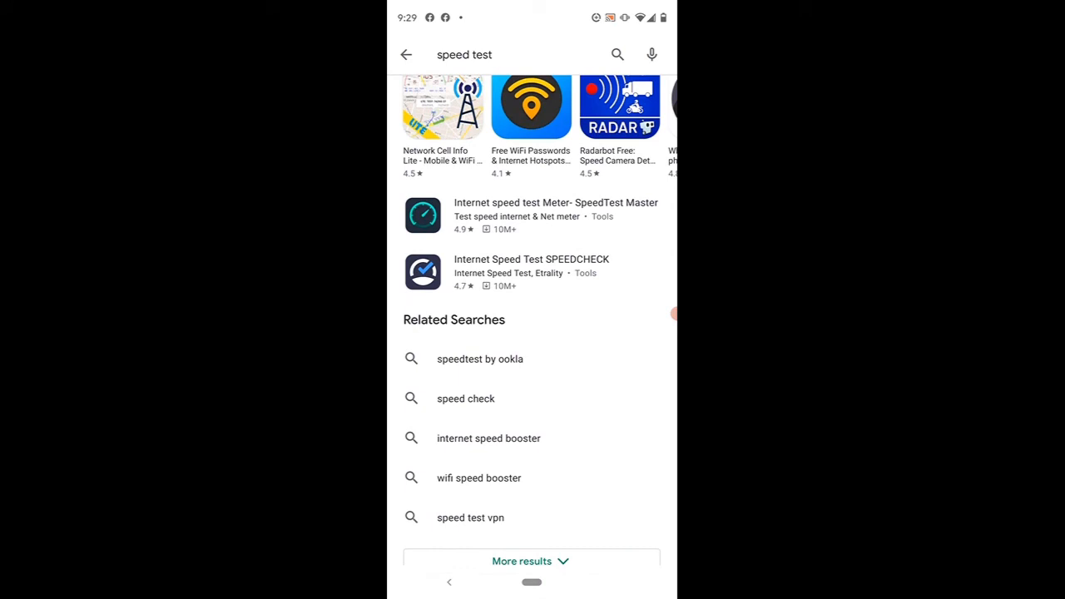
Step: Install Internet speed test Meter – SpeedTest Master from its listing and open it
left_click(556, 215)
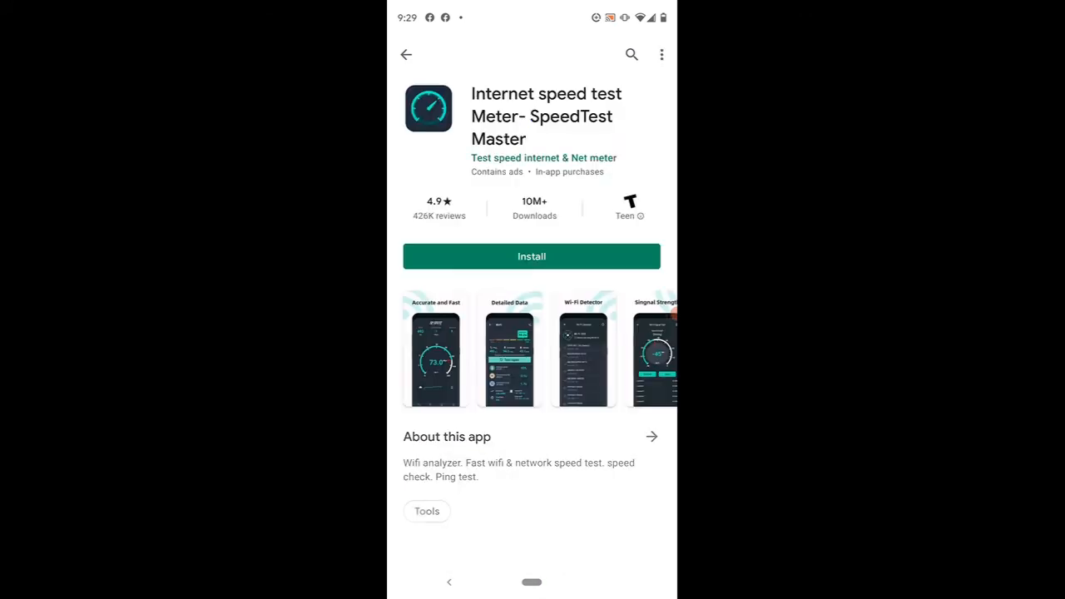
left_click(532, 256)
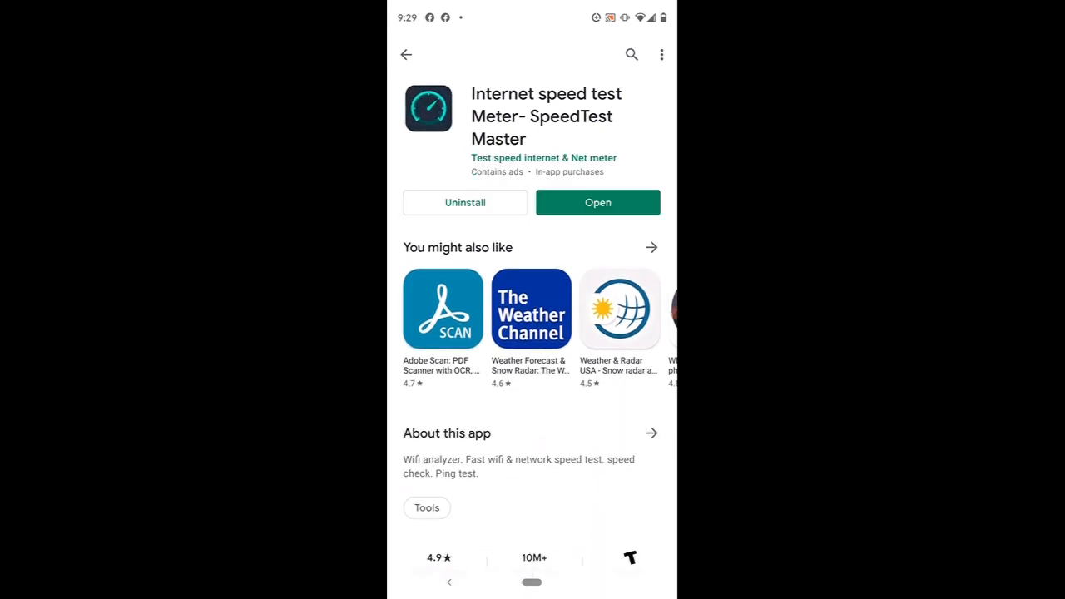
left_click(597, 202)
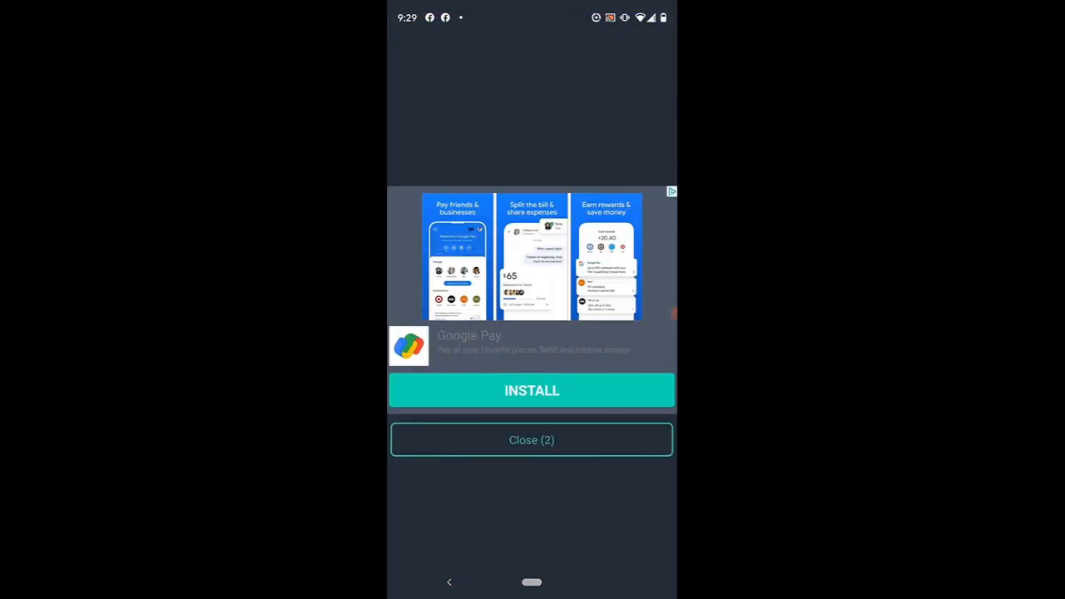
Step: Dismiss the ad, finish the intro pages, decline the subscription, and answer the call permission prompt
left_click(532, 439)
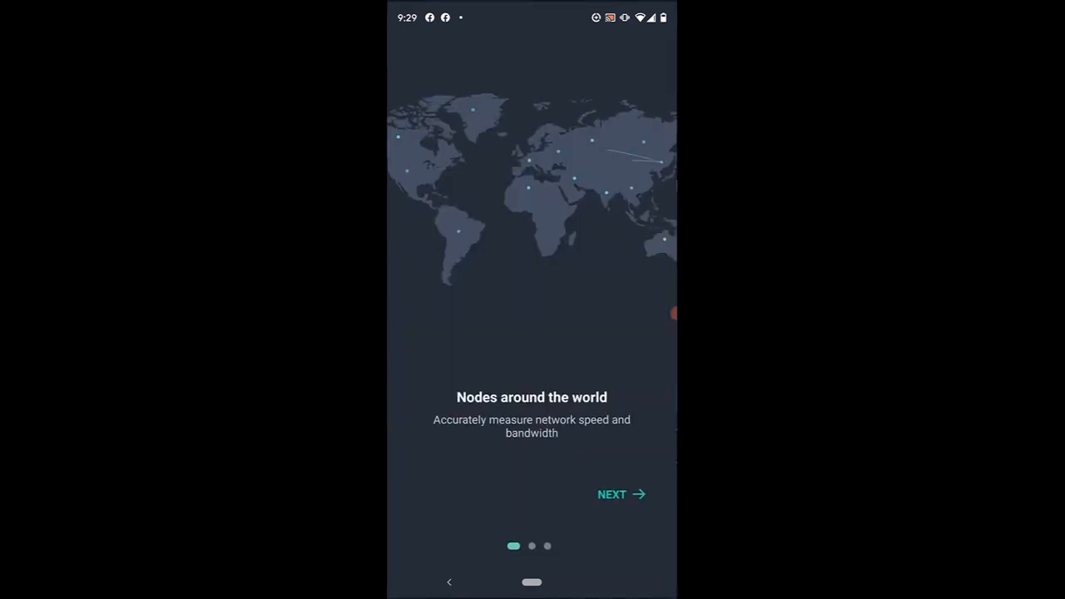
left_click(621, 494)
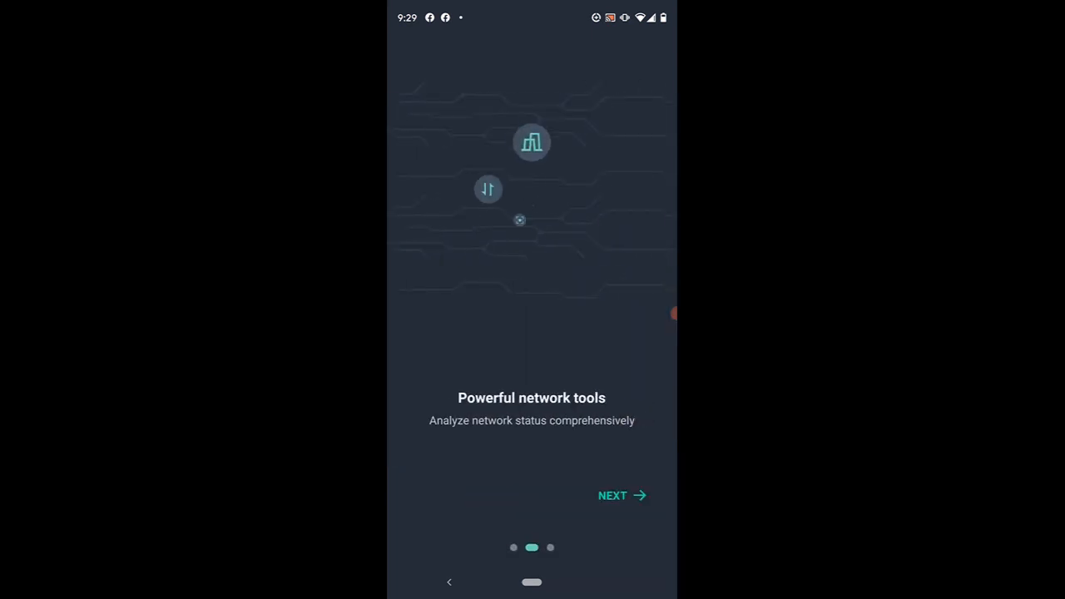
left_click(622, 495)
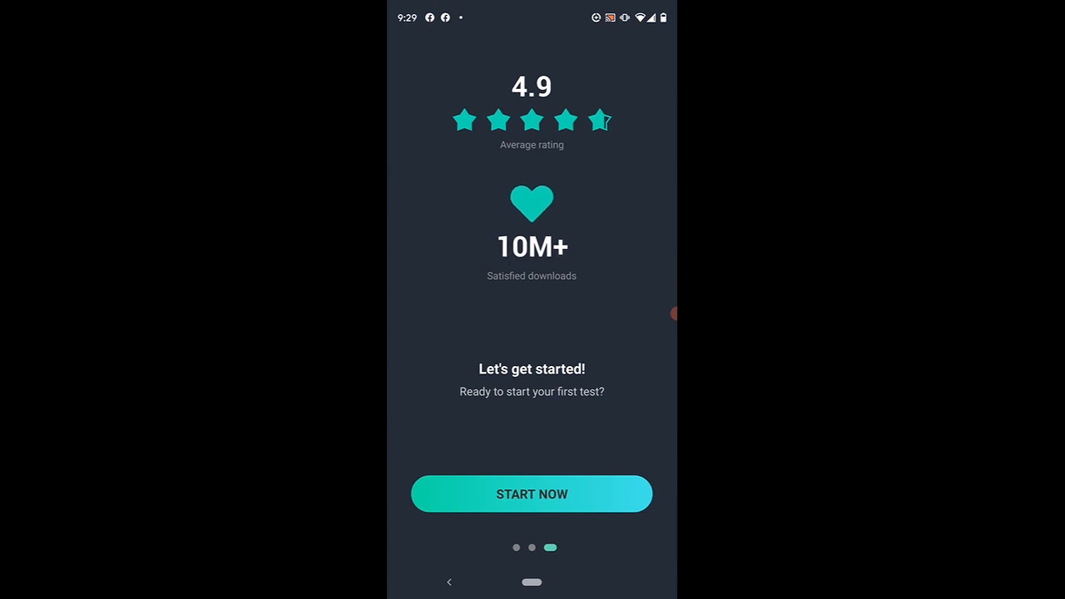
left_click(532, 494)
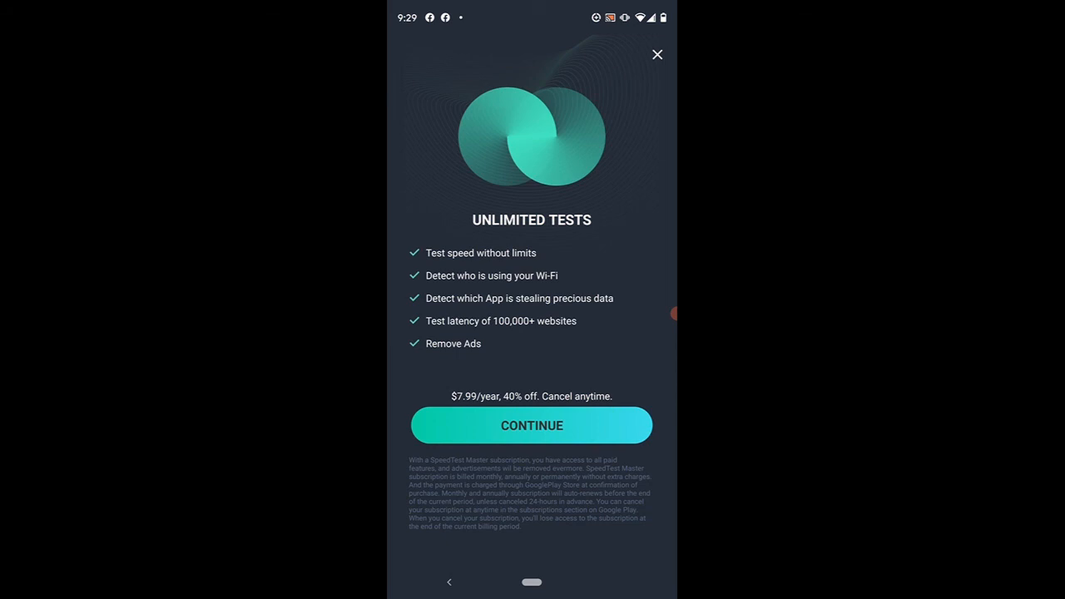
left_click(658, 54)
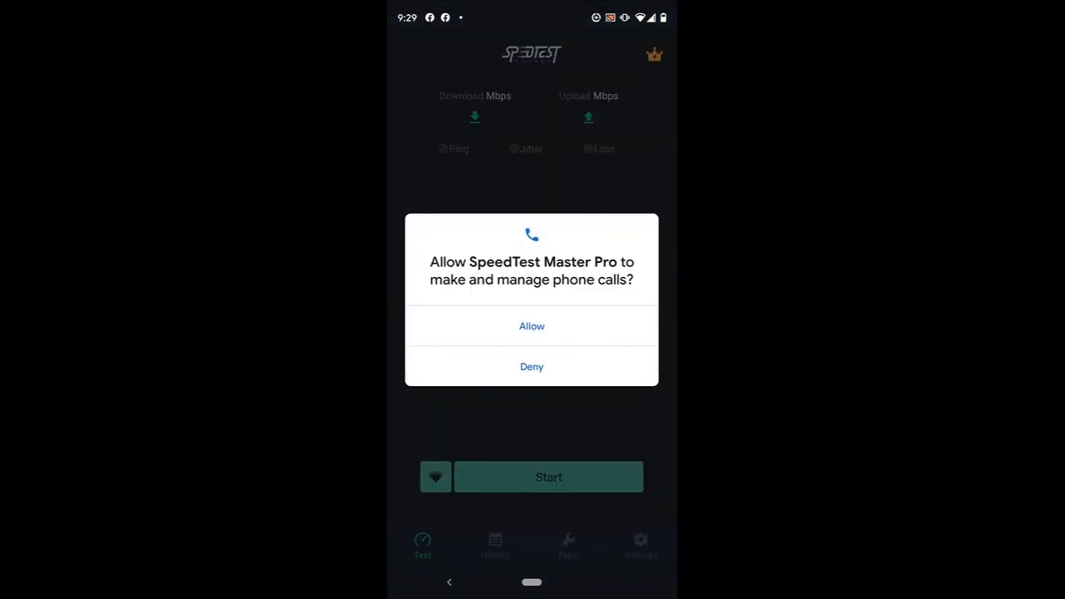
left_click(532, 326)
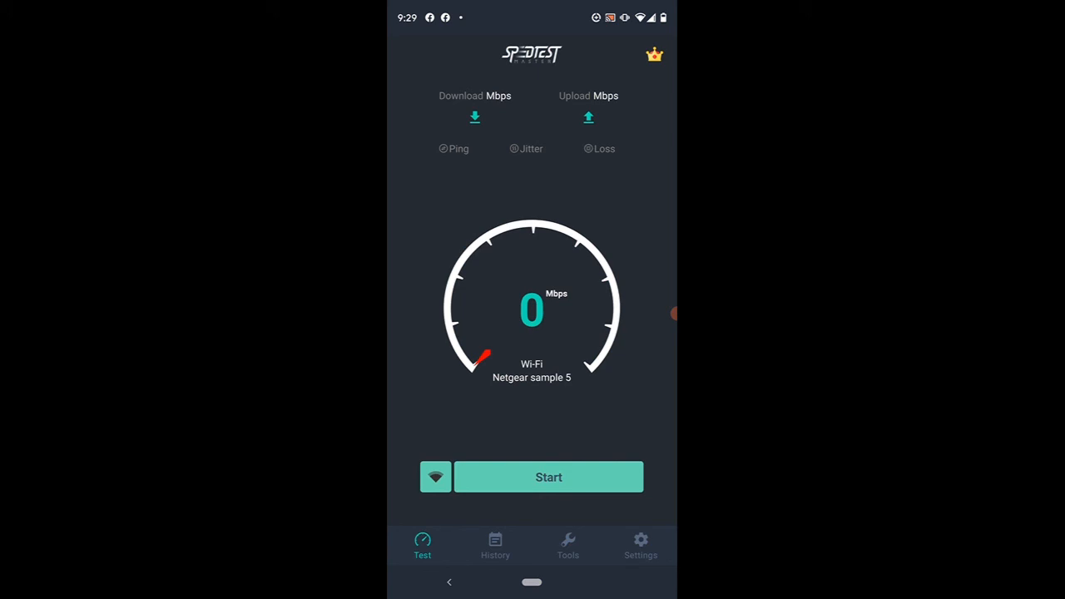
Step: Run a SpeedTest Master test on Netgear sample 5 and dismiss the ad to view results
left_click(549, 477)
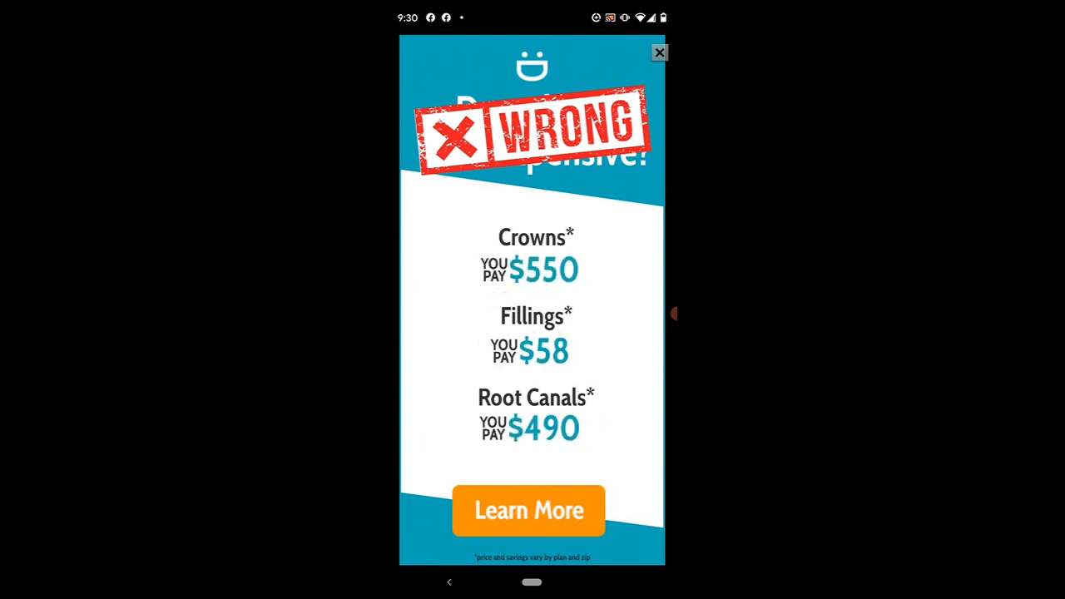
left_click(660, 53)
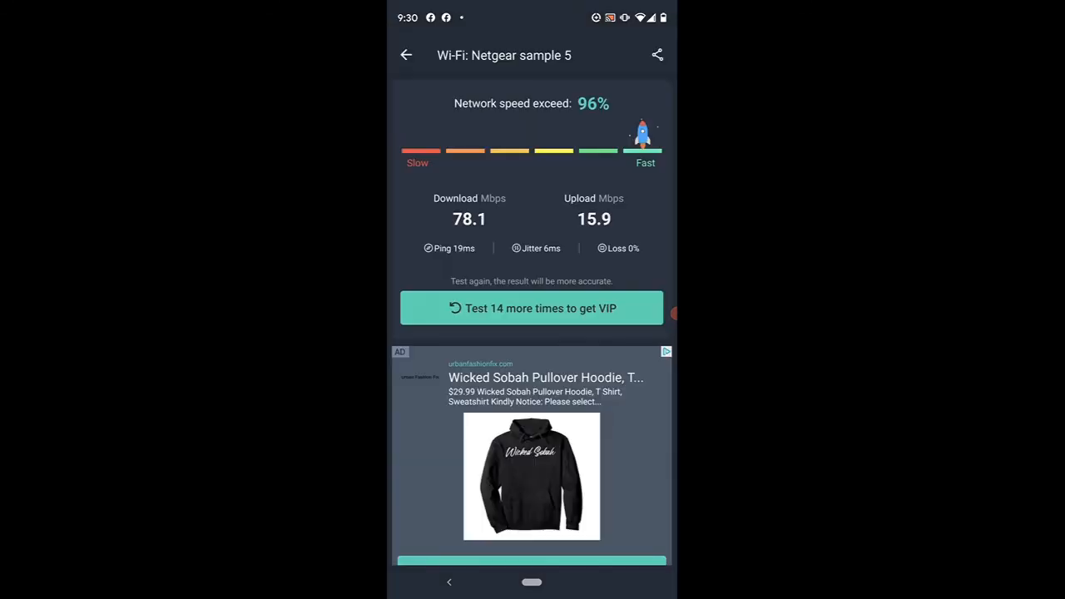